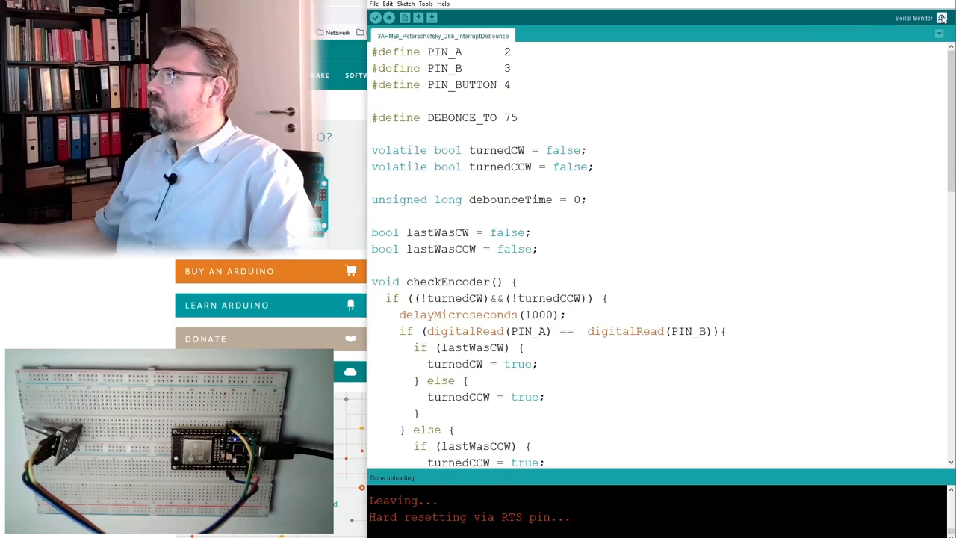
Step: Open the COM9 Serial Monitor window for the uploaded encoder sketch
click(941, 18)
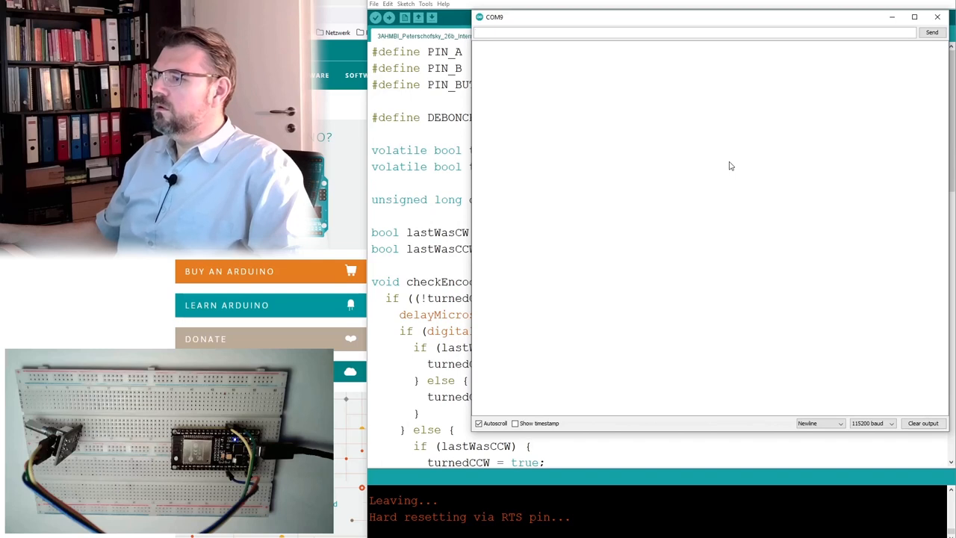
click(937, 17)
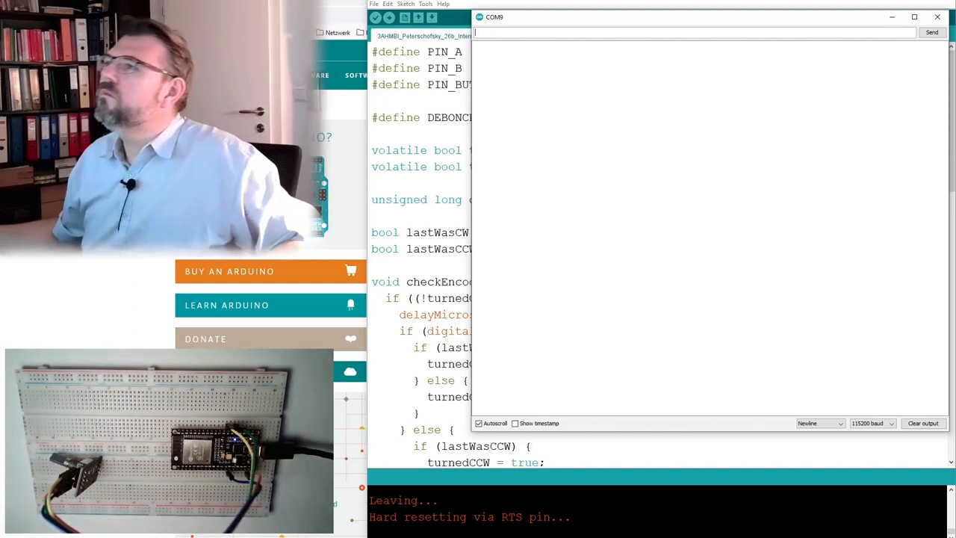
click(426, 5)
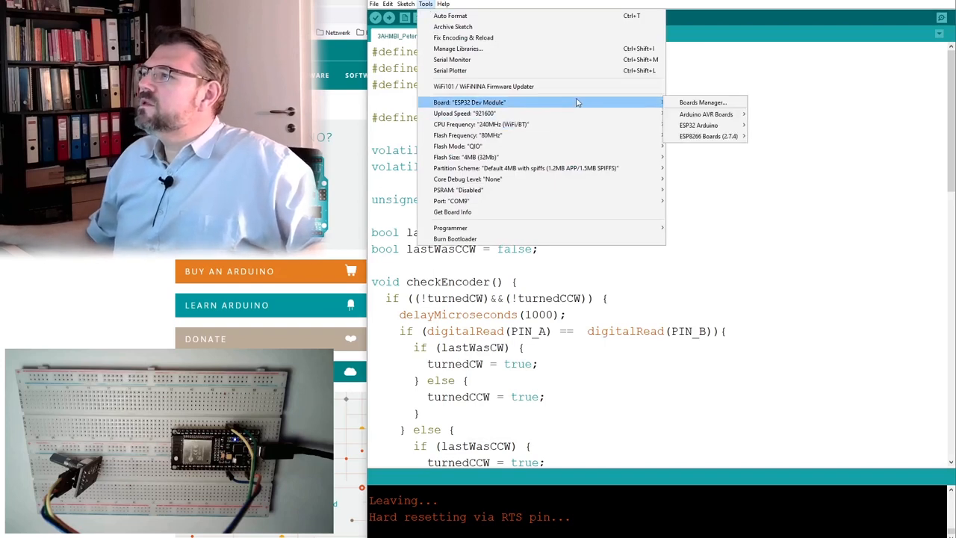
mouse_move(633, 108)
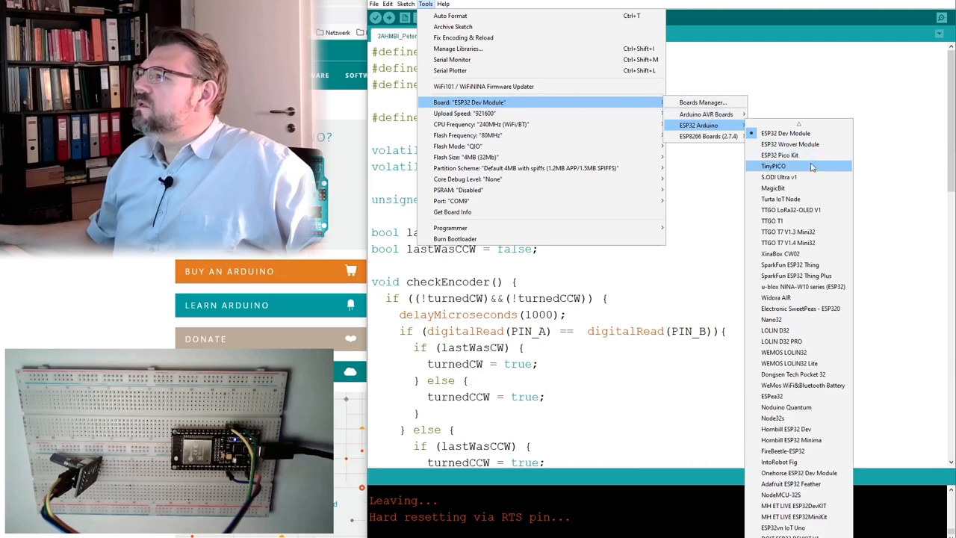
mouse_move(791, 330)
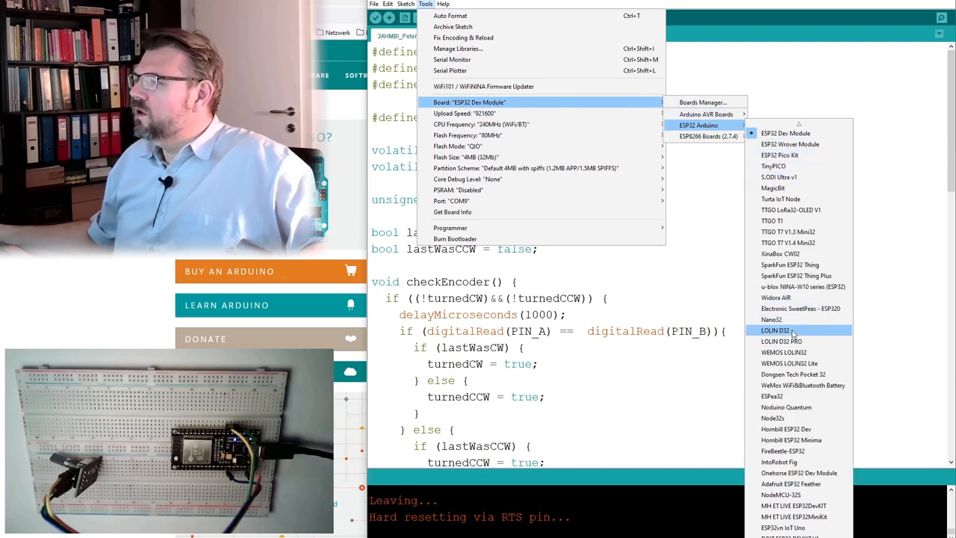
click(376, 17)
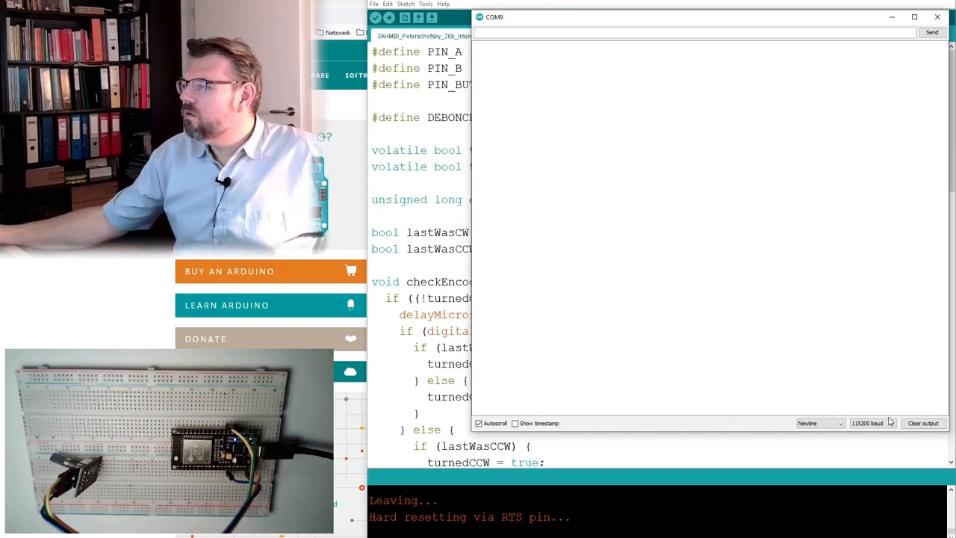
Step: Set the Serial Monitor to 9600 baud so encoder counts appear, then return to the sketch
click(869, 424)
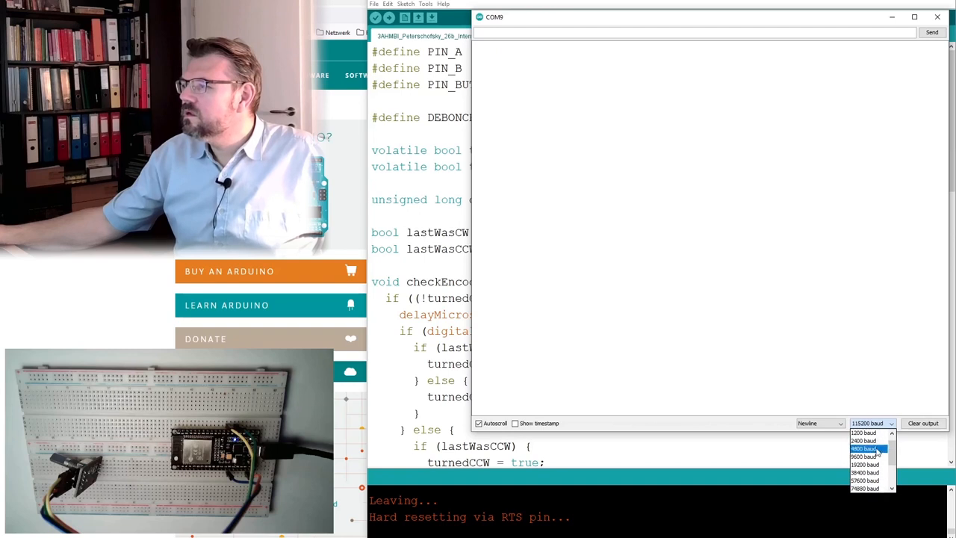
click(865, 457)
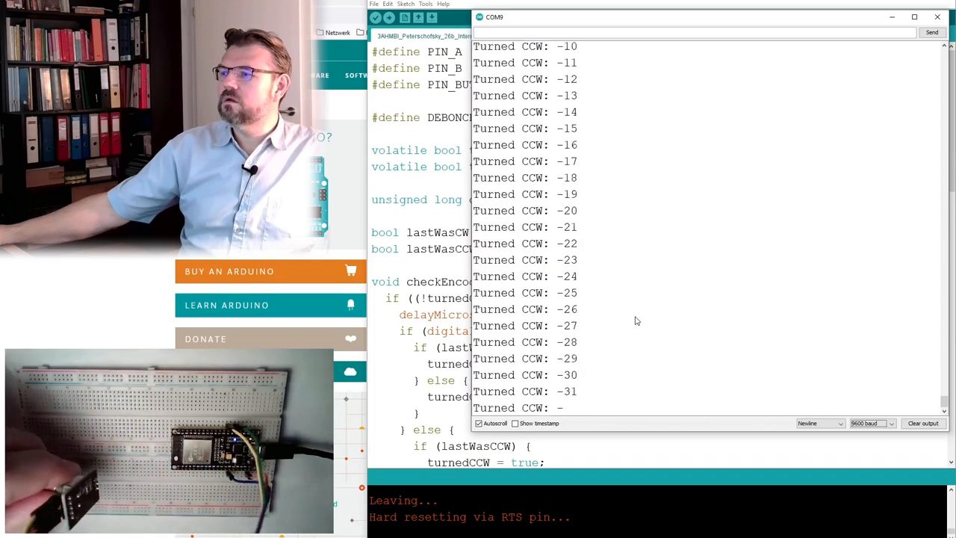
click(938, 16)
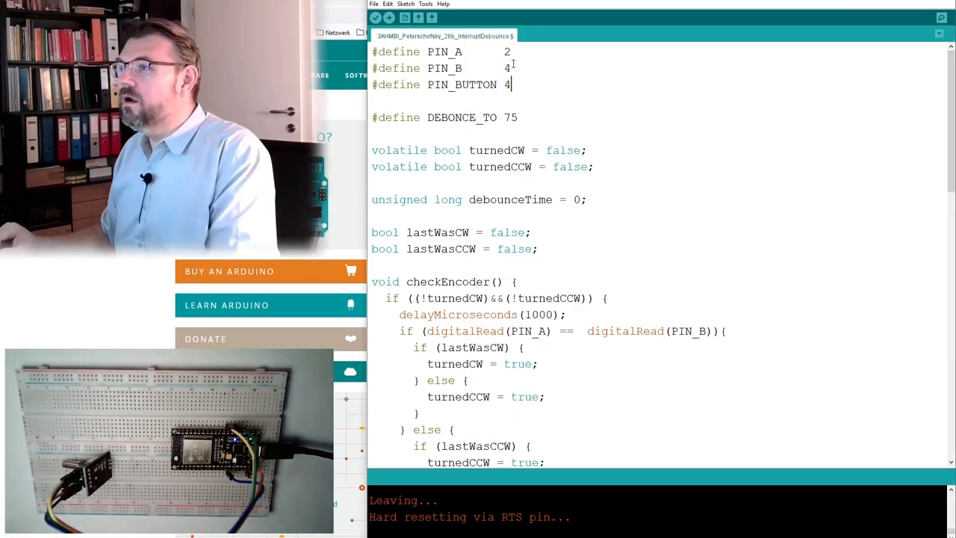
Step: Change PIN_BUTTON to 5 and upload the edited sketch to the ESP32
key(Backspace)
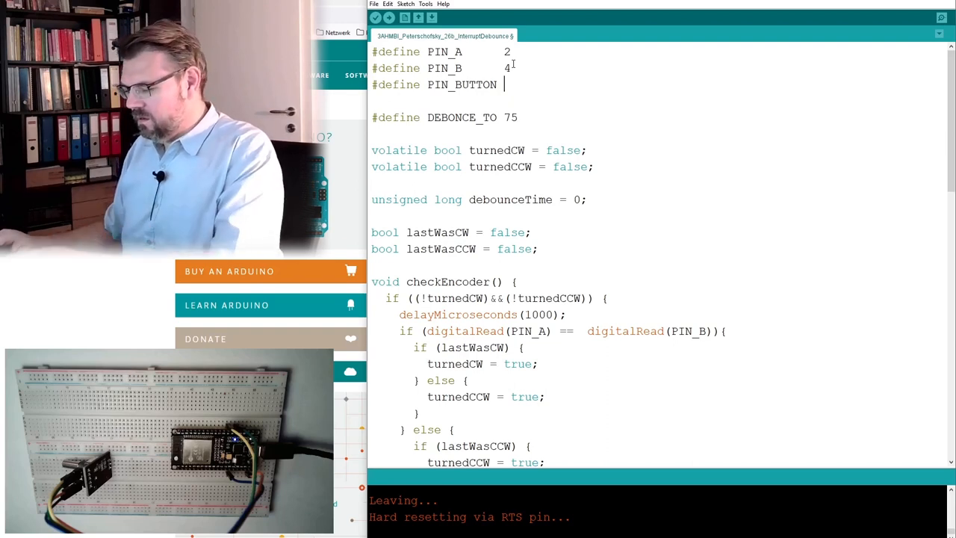
text(5)
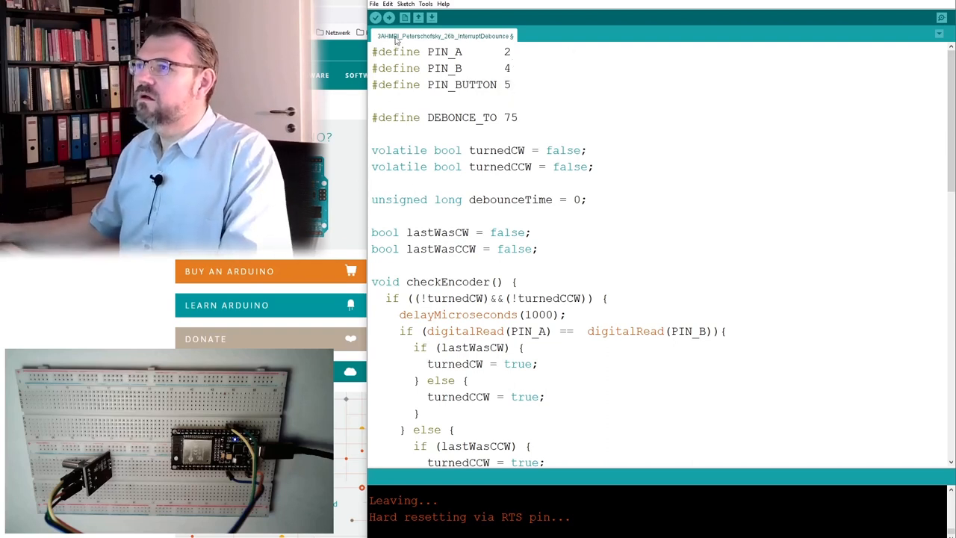
click(377, 18)
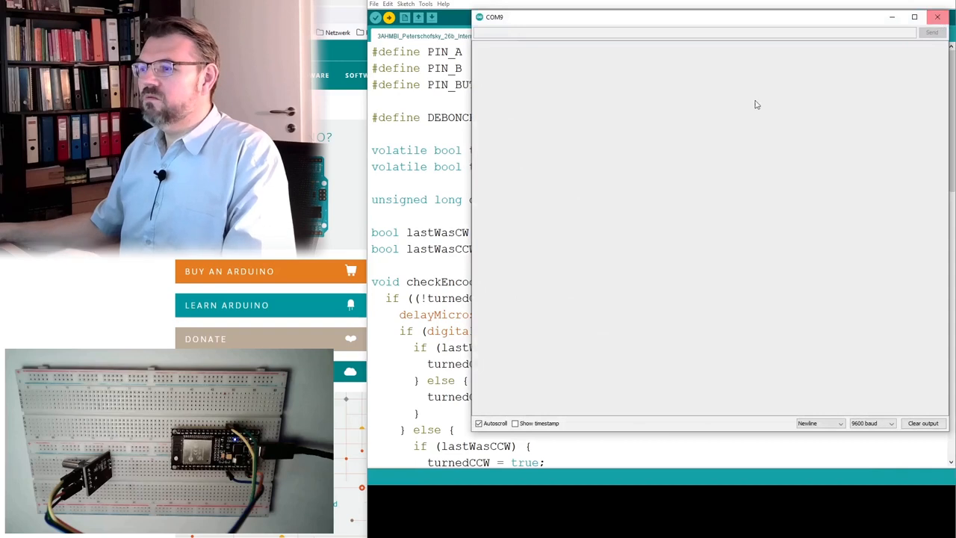
Step: Finish the upload and watch CW/CCW turn counts in the Serial Monitor
click(388, 18)
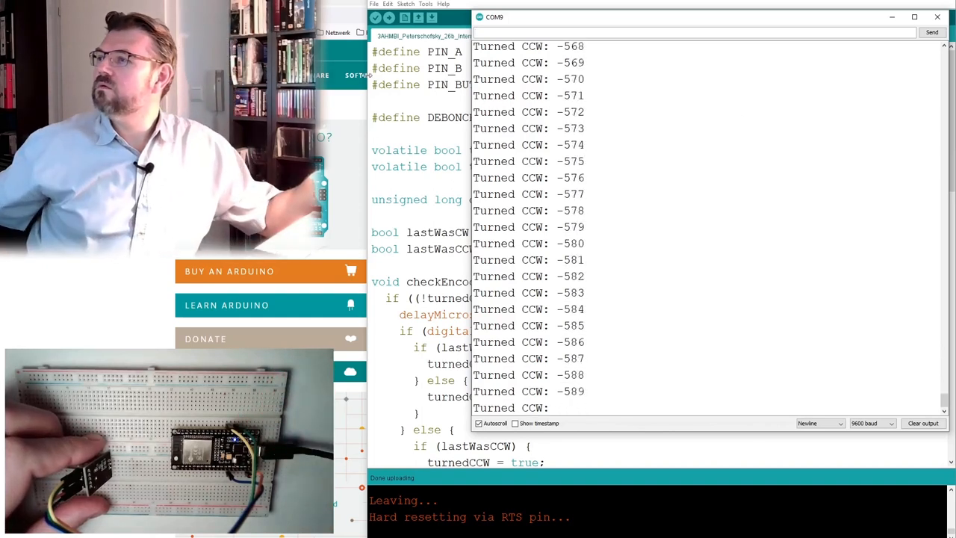
click(937, 17)
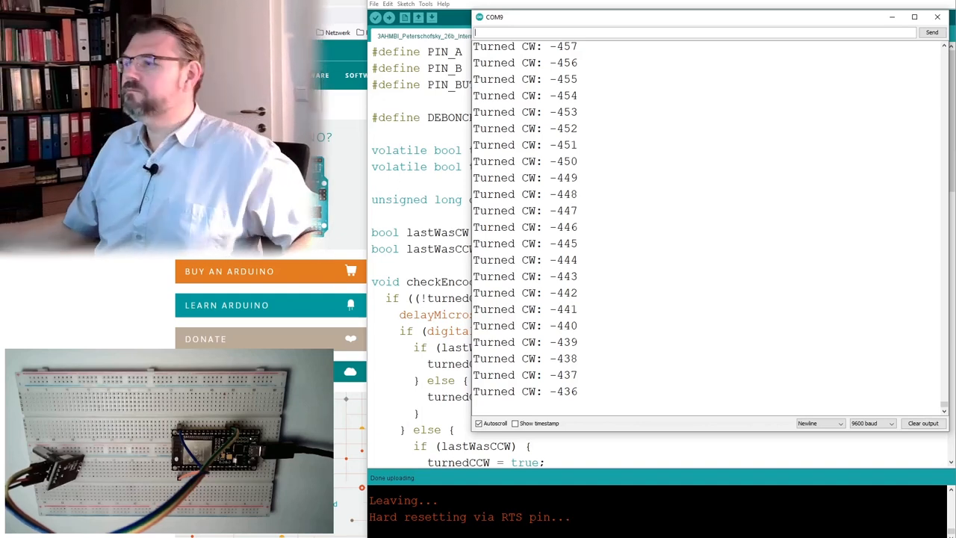
Step: Change pinMode(PIN_B, INPUT) to INPUT_PULLUP in setup() and re-upload
click(936, 16)
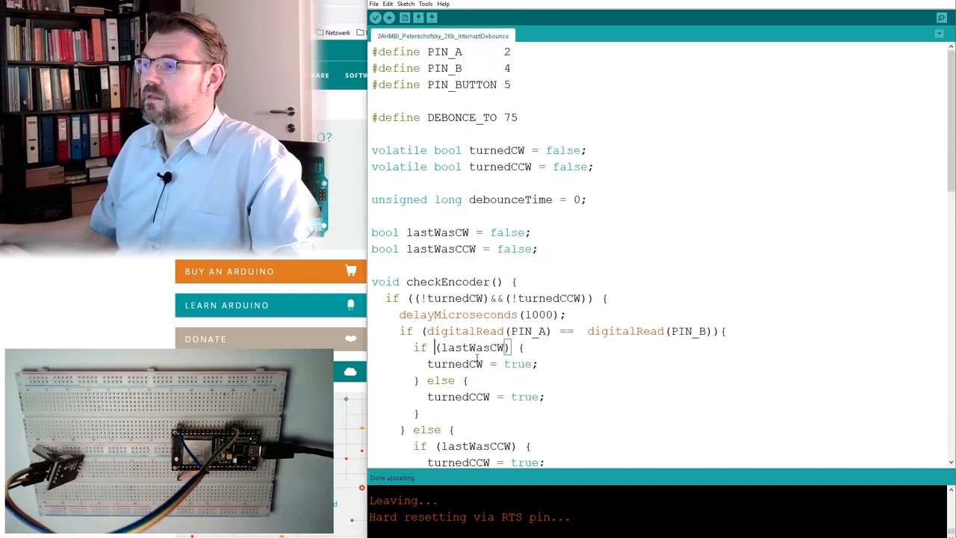
scroll(down, 3)
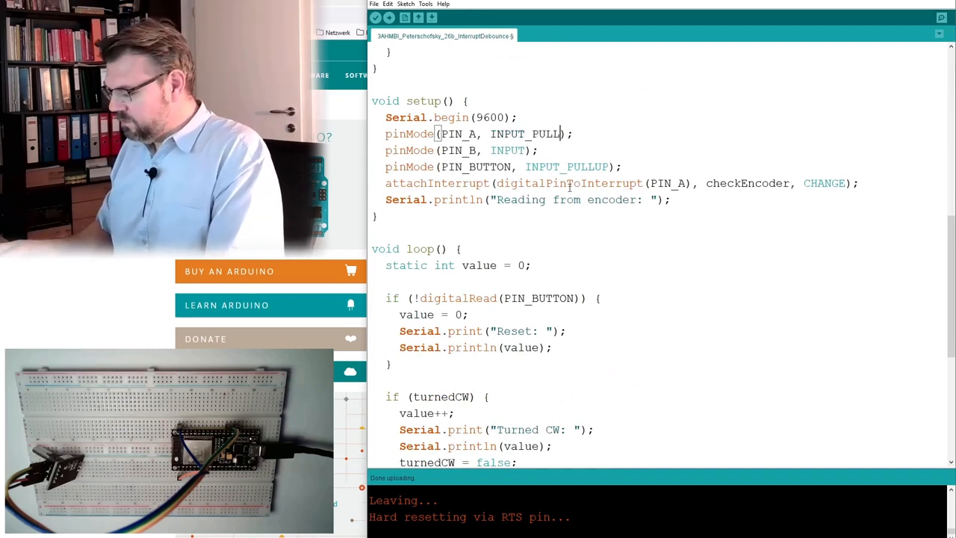
double_click(551, 134)
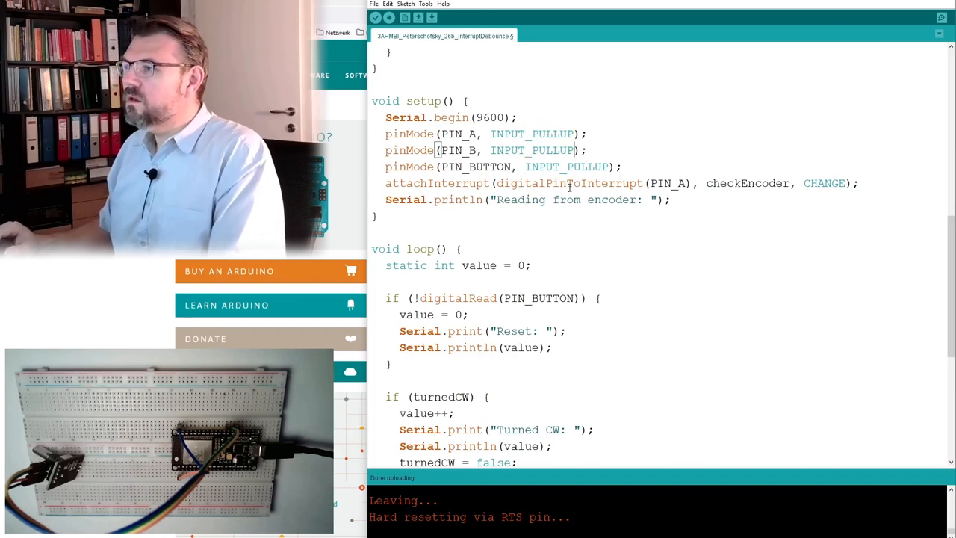
click(376, 18)
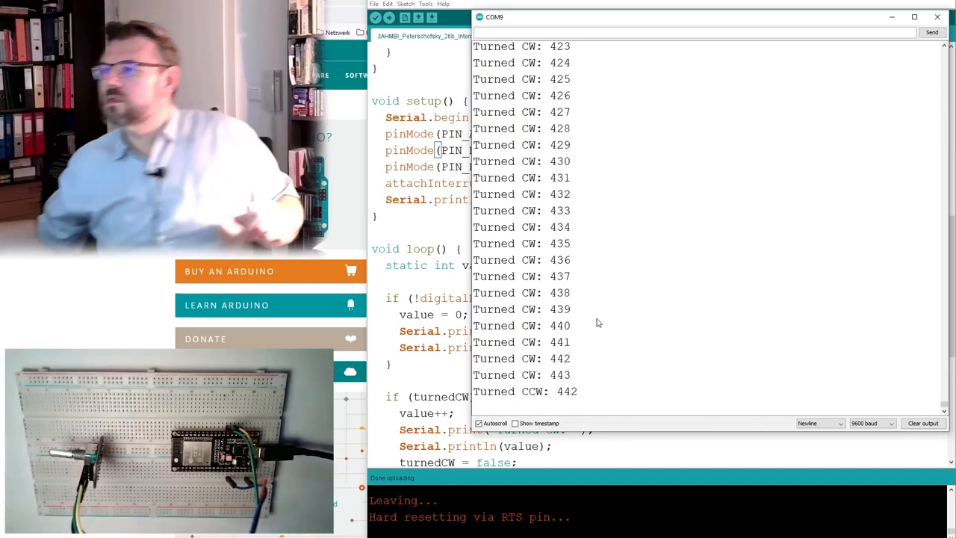
Step: Upload the sketch with DEBONCE_TO at 150, check the counts, and return to the code
click(938, 16)
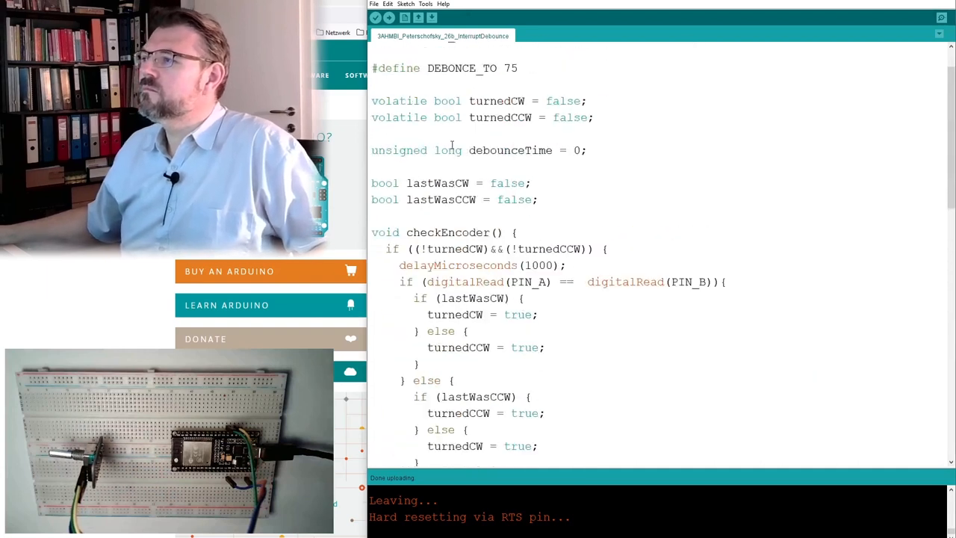
scroll(up, 3)
text(150)
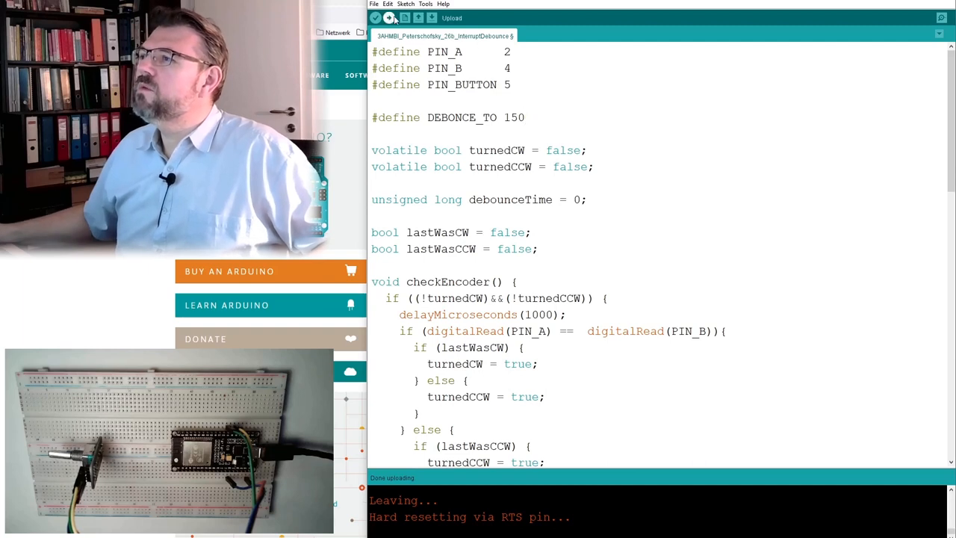
click(389, 18)
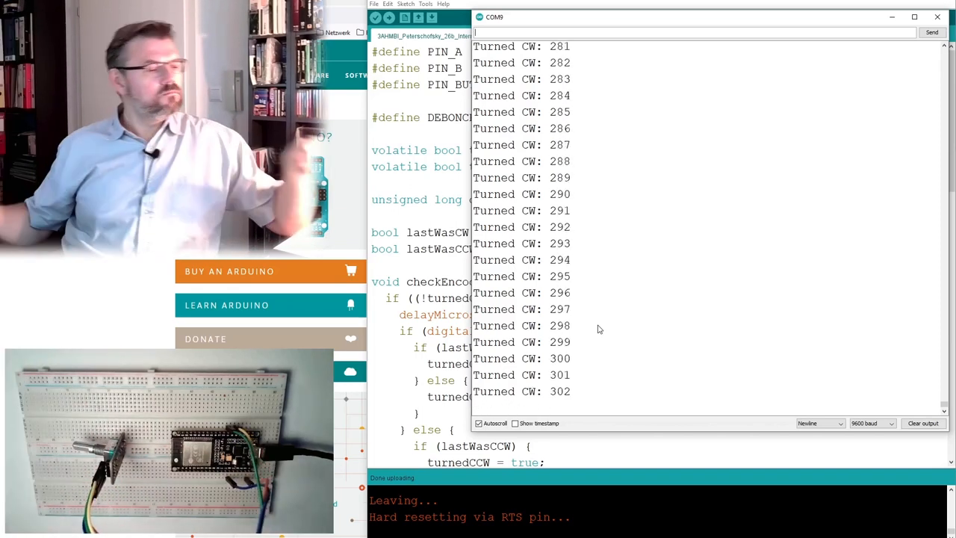
click(938, 16)
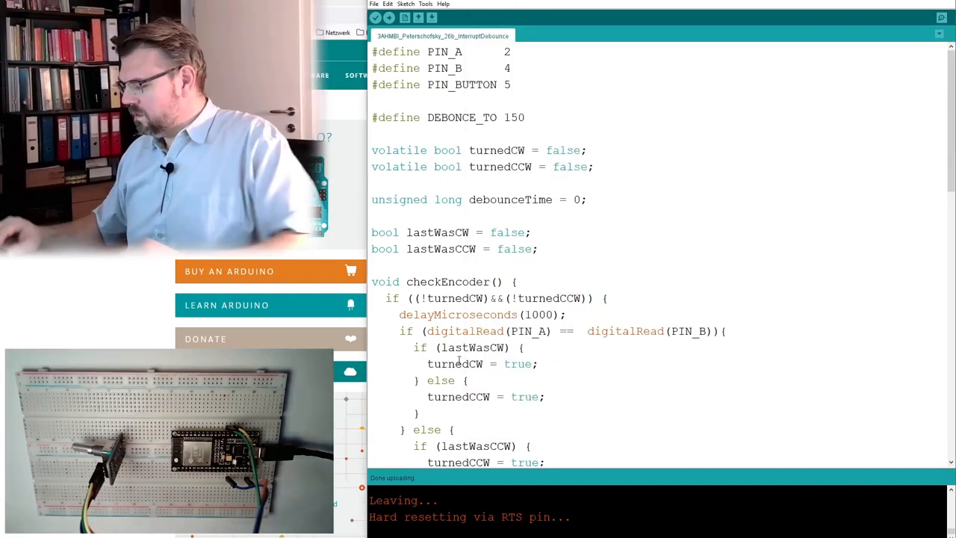
Step: Comment out delayMicroseconds(1000) in checkEncoder, upload, and review the clockwise counts
text(//)
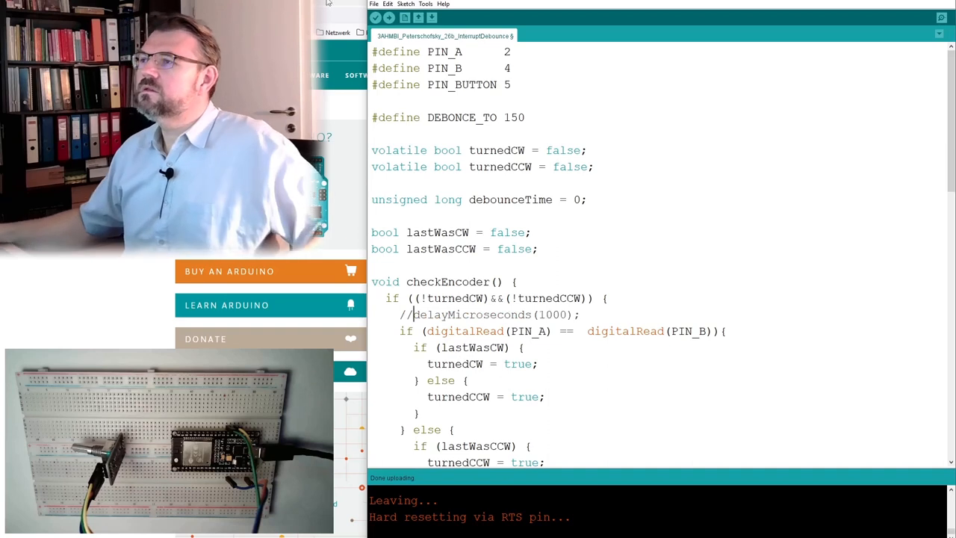
click(376, 18)
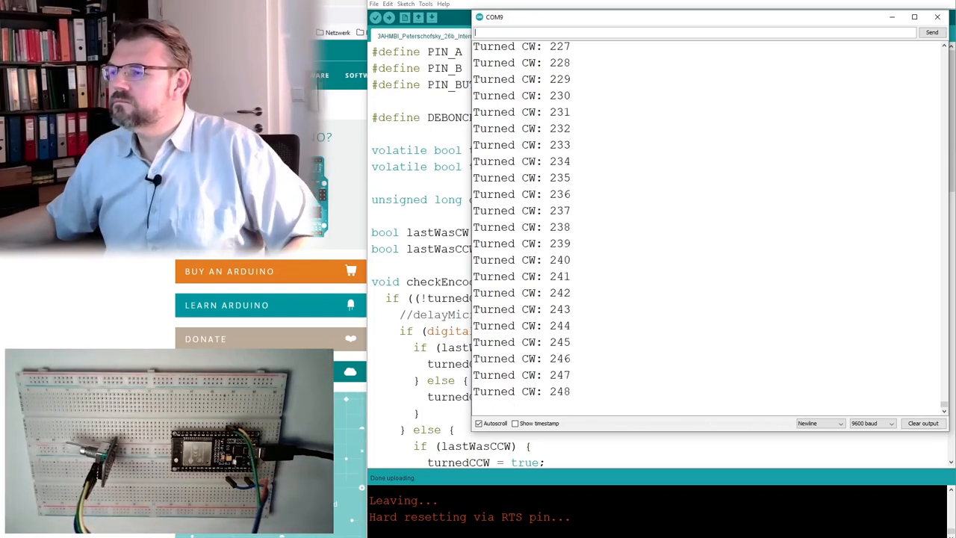
click(937, 17)
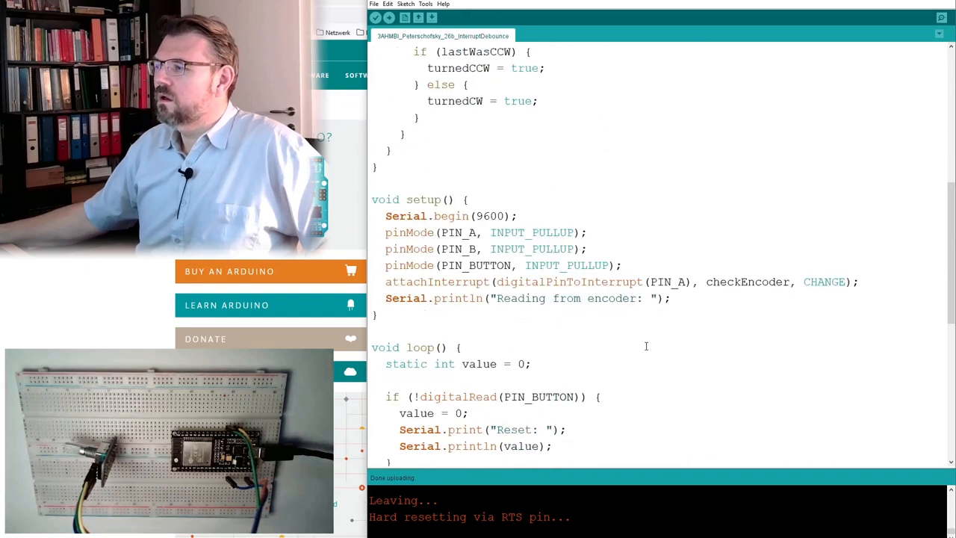
Step: Replace CHANGE with RISING in attachInterrupt and upload the sketch
double_click(825, 281)
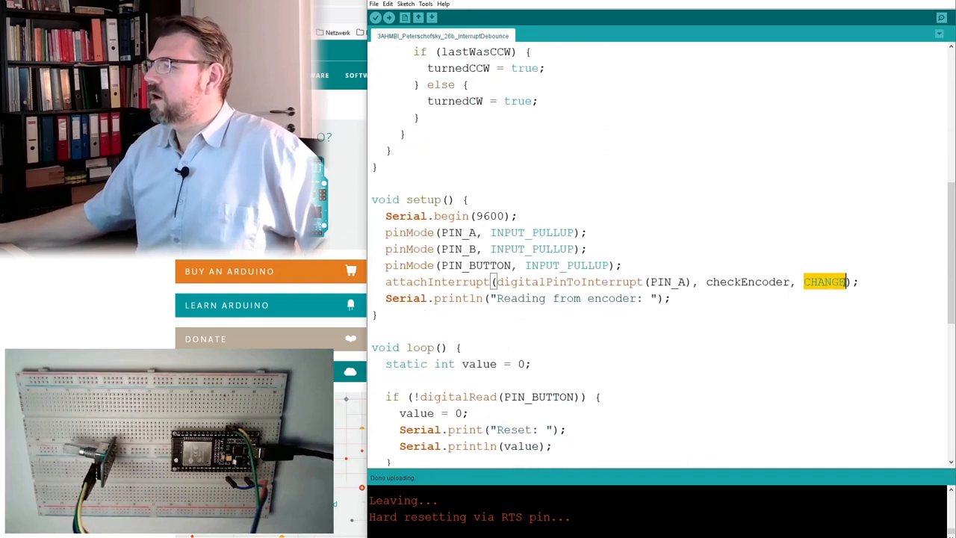
text(RISE)
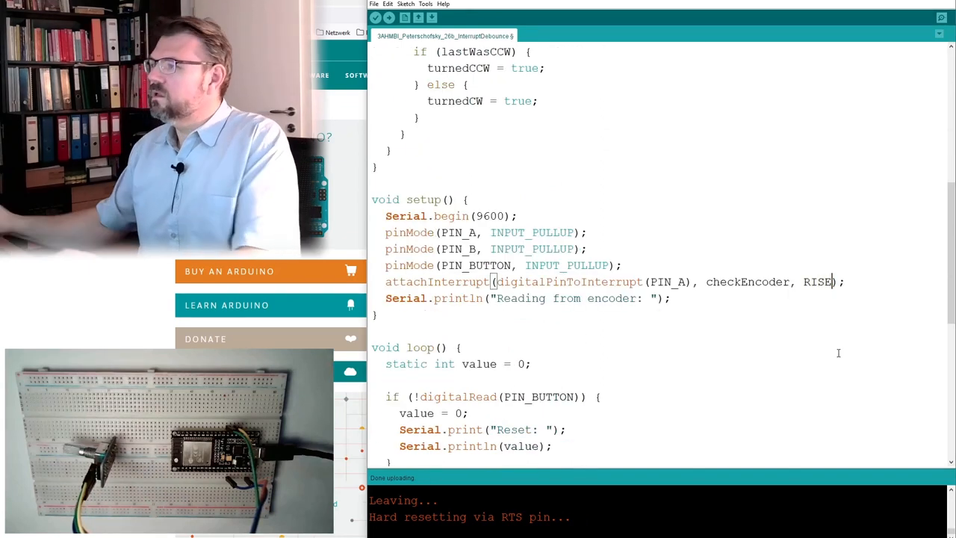
text(ING)
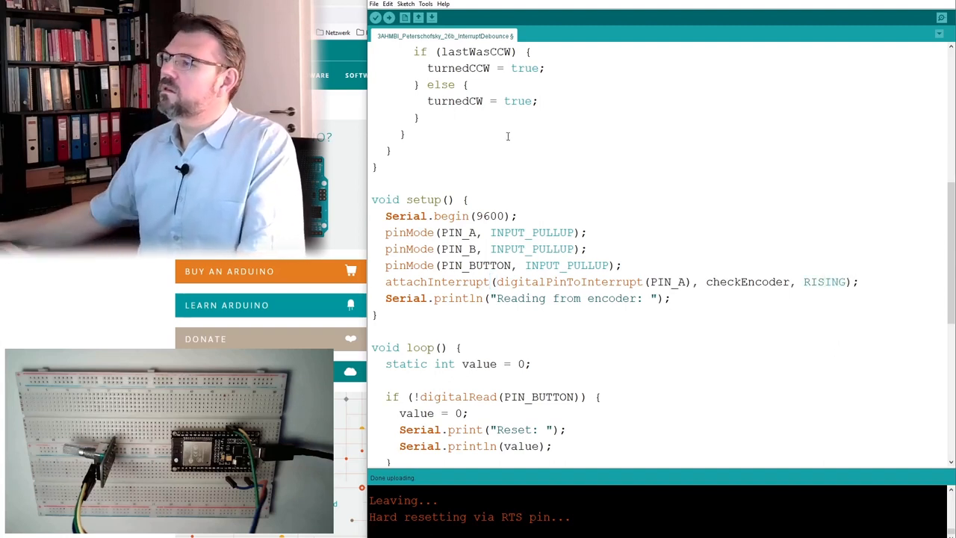
click(389, 18)
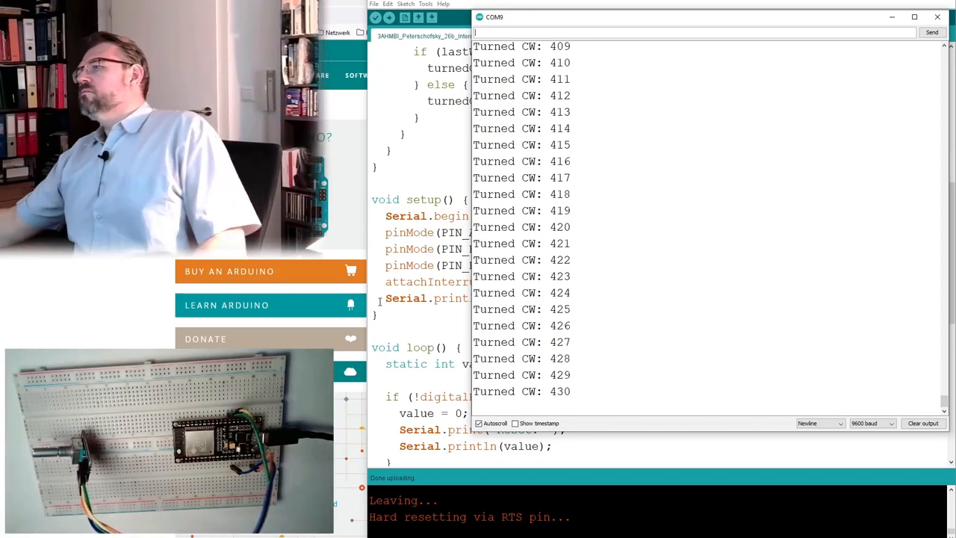
Step: Set Serial.begin to 115200, upload, and match the Serial Monitor to 115200 baud
click(938, 17)
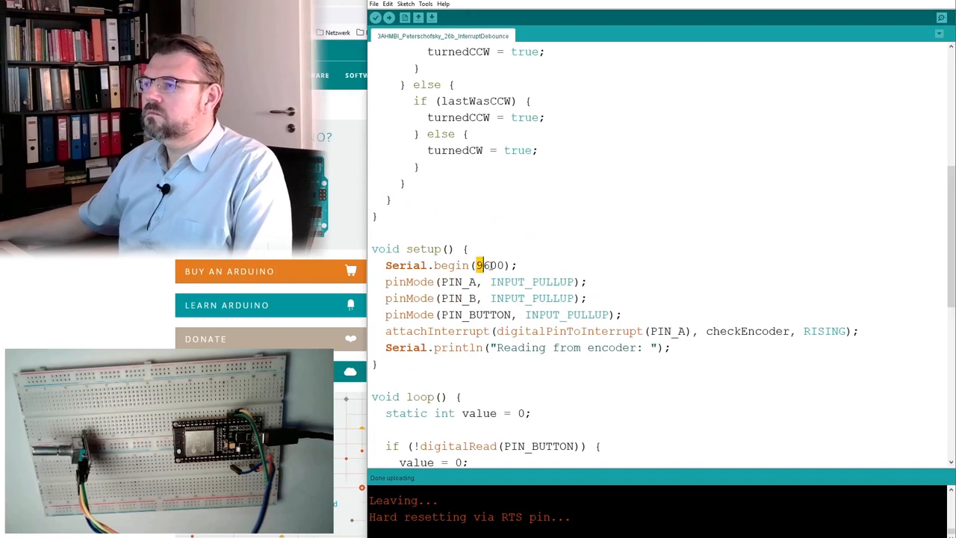
text(15)
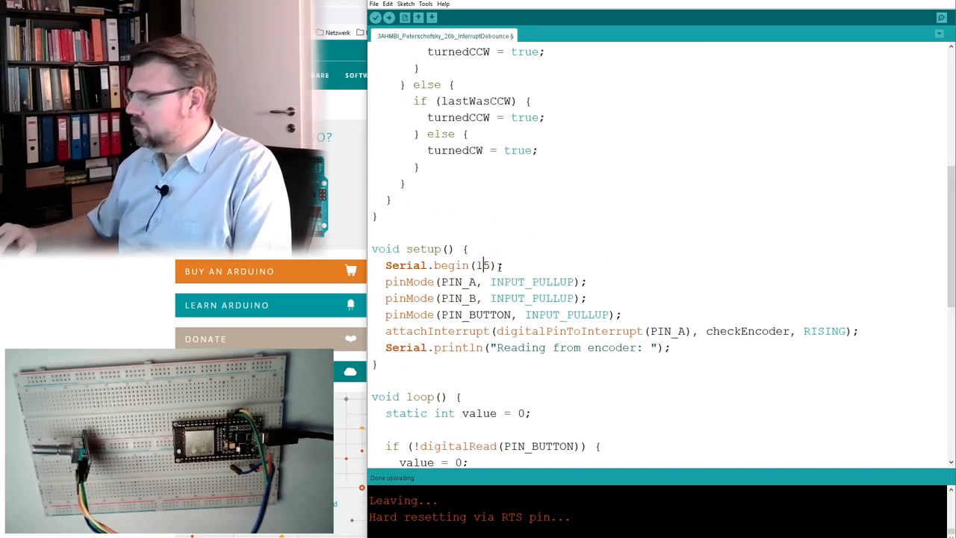
text(115200)
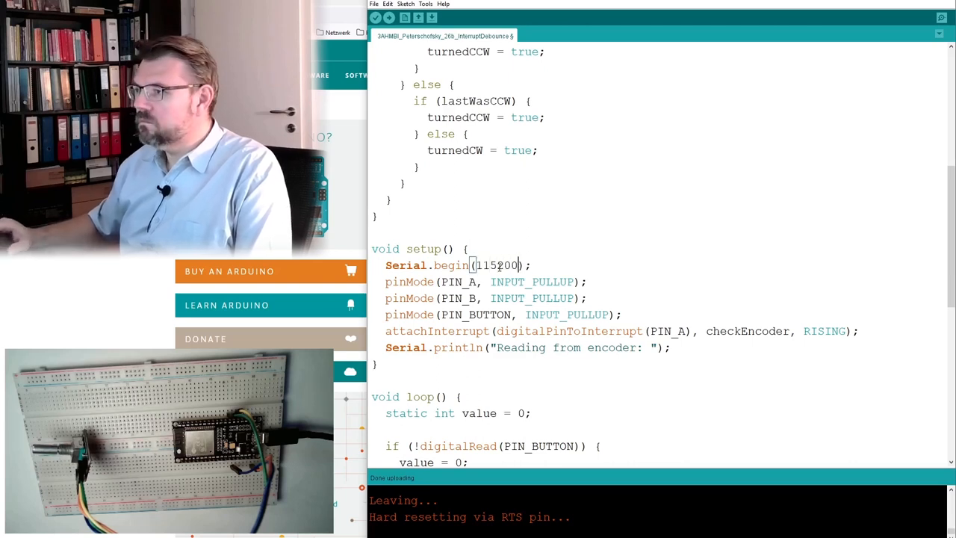
click(388, 18)
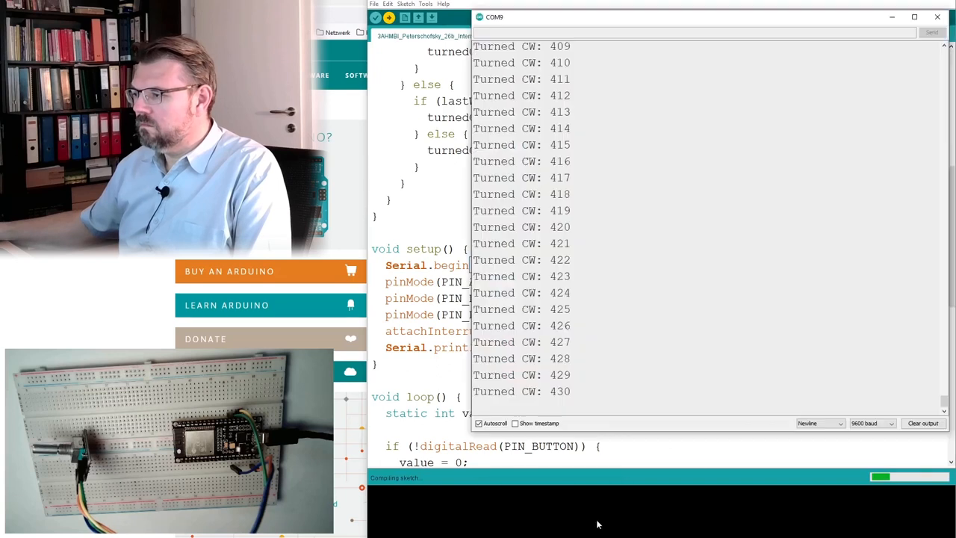
click(869, 424)
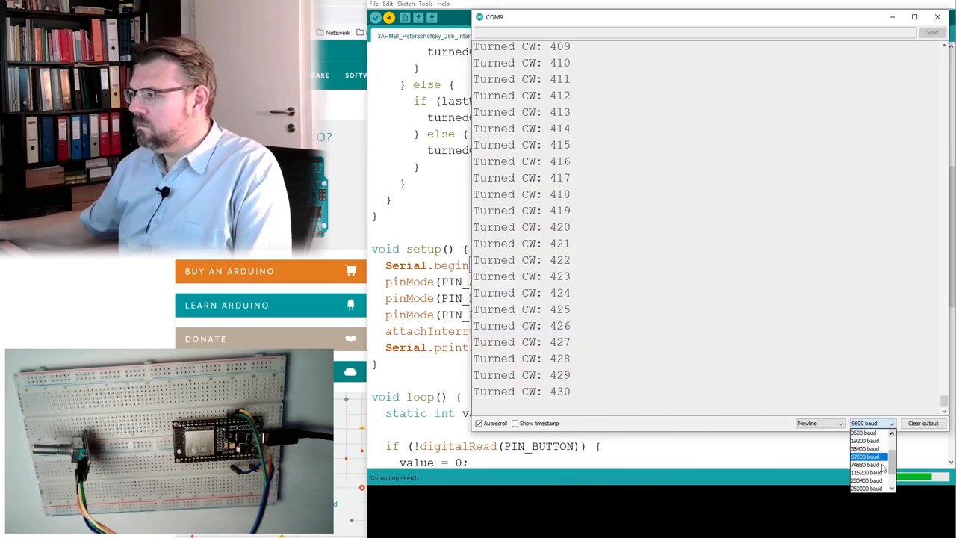
click(866, 472)
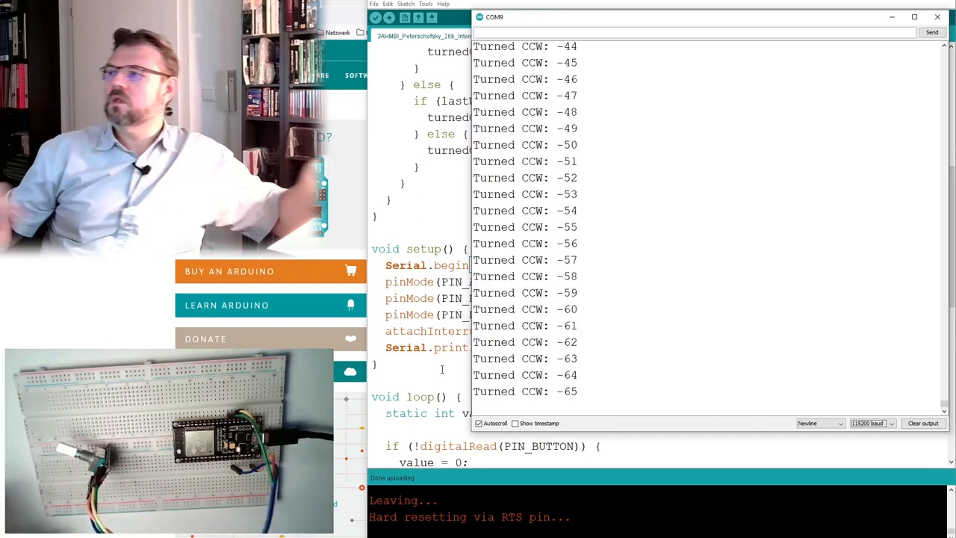
Step: Restore delayMicroseconds at 1500 in checkEncoder and upload the sketch
click(938, 17)
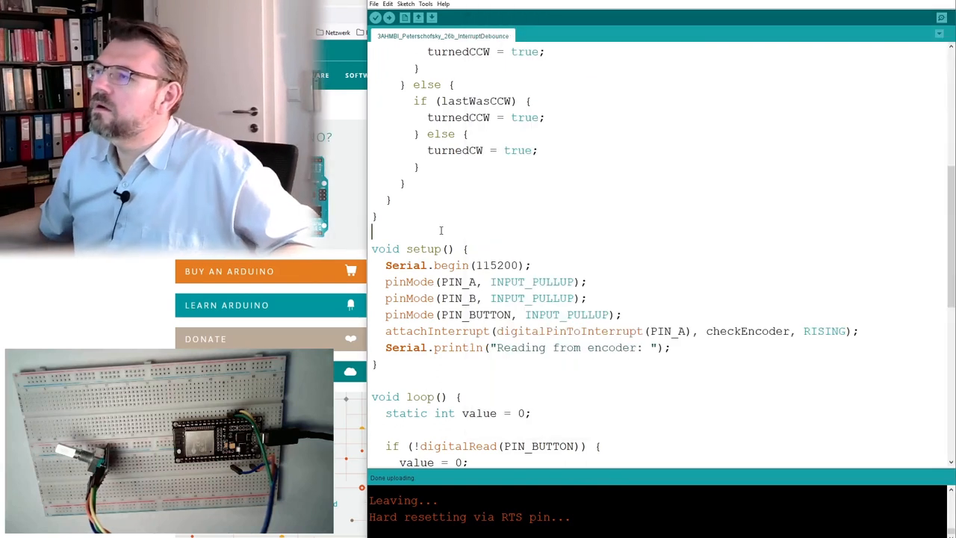
scroll(up, 3)
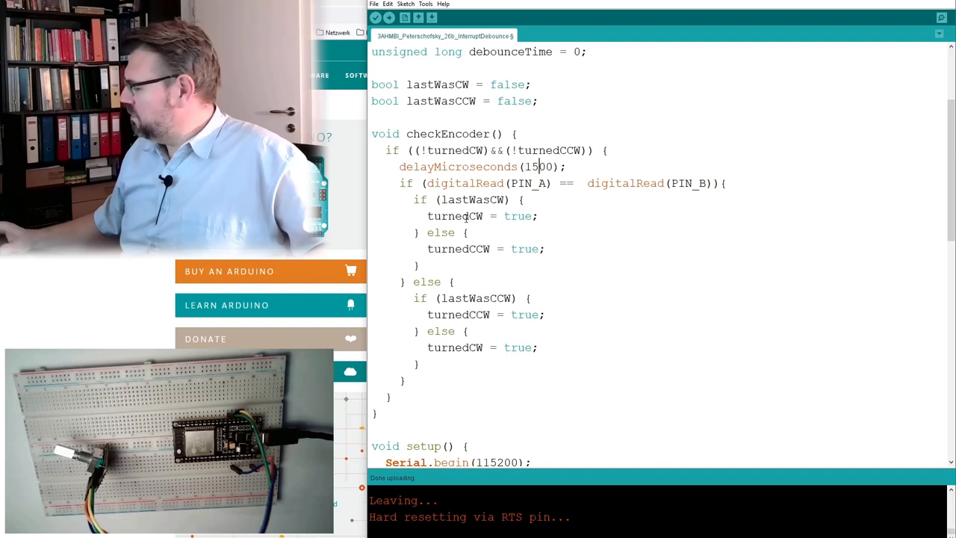
click(389, 18)
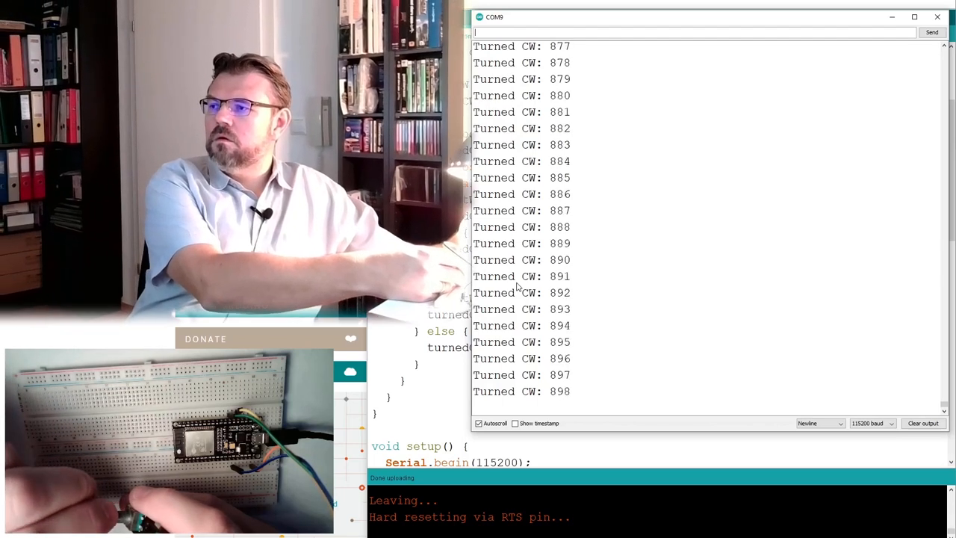
Step: Make the checkEncoder comparison use the stored pinA and pinB readings instead of digitalRead calls
click(923, 422)
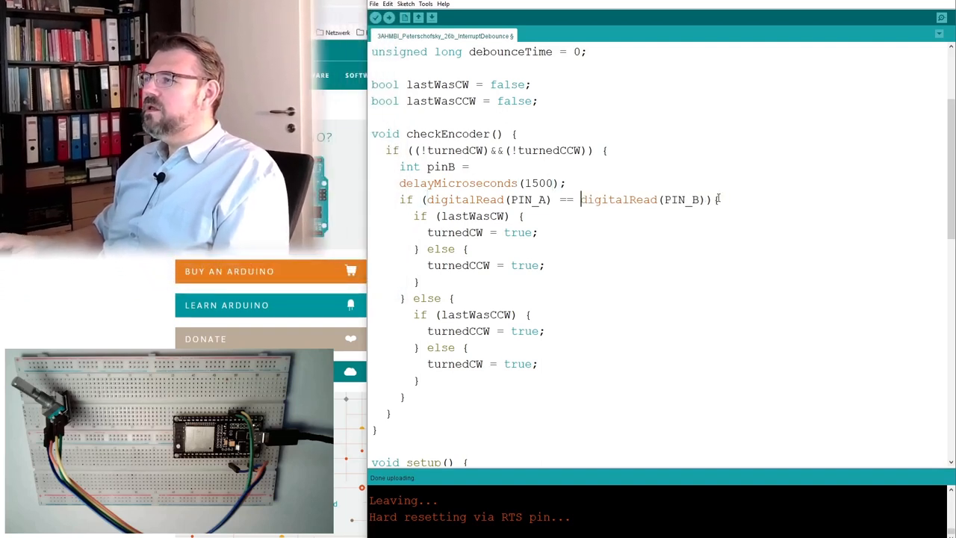
double_click(618, 200)
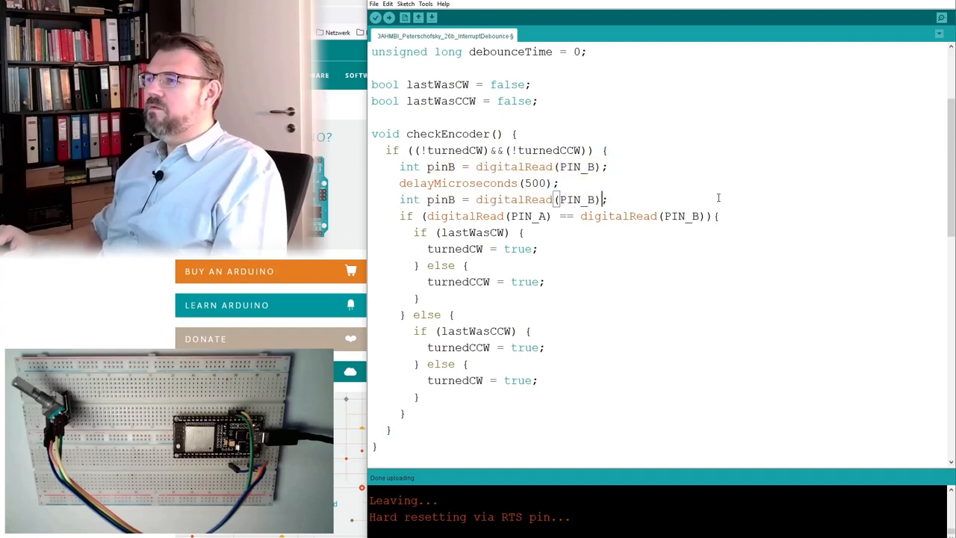
text(A)
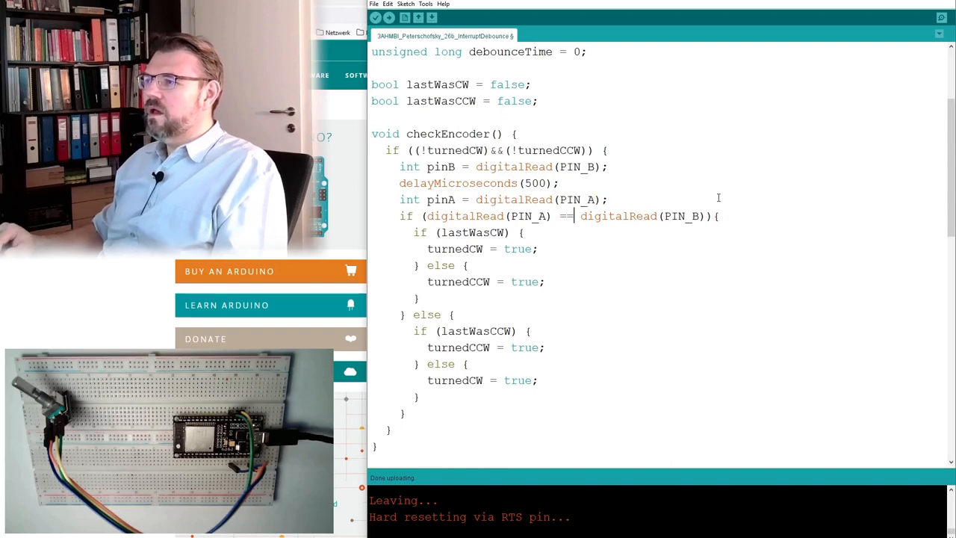
double_click(529, 215)
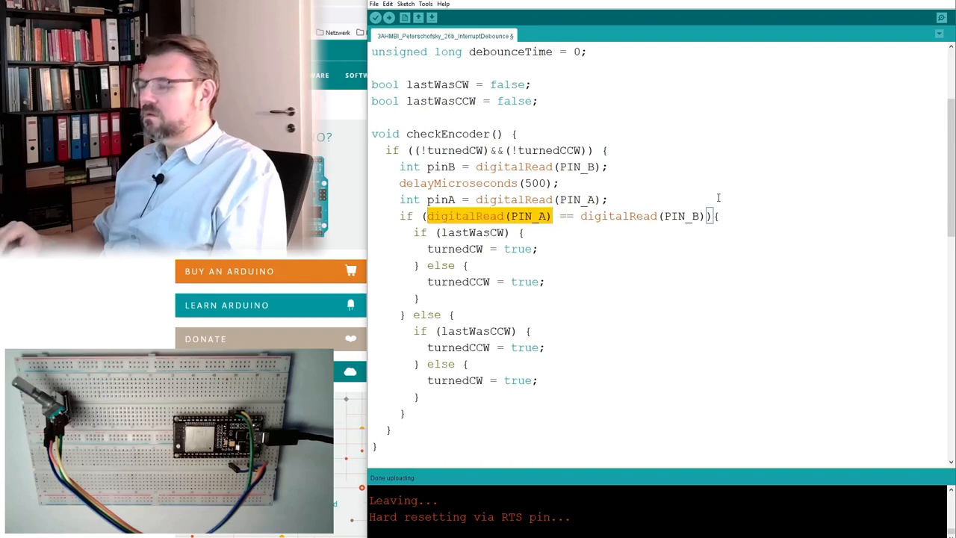
text(pinA)
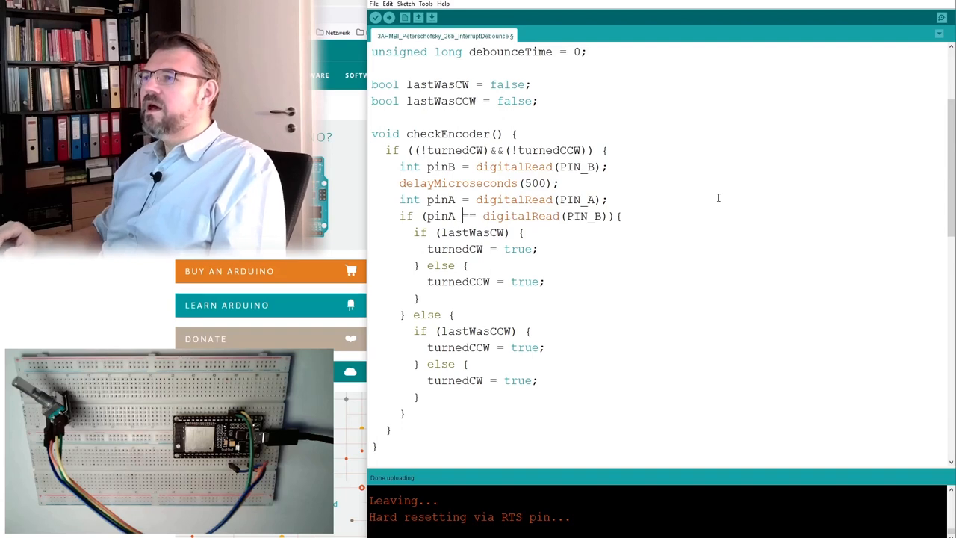
double_click(519, 215)
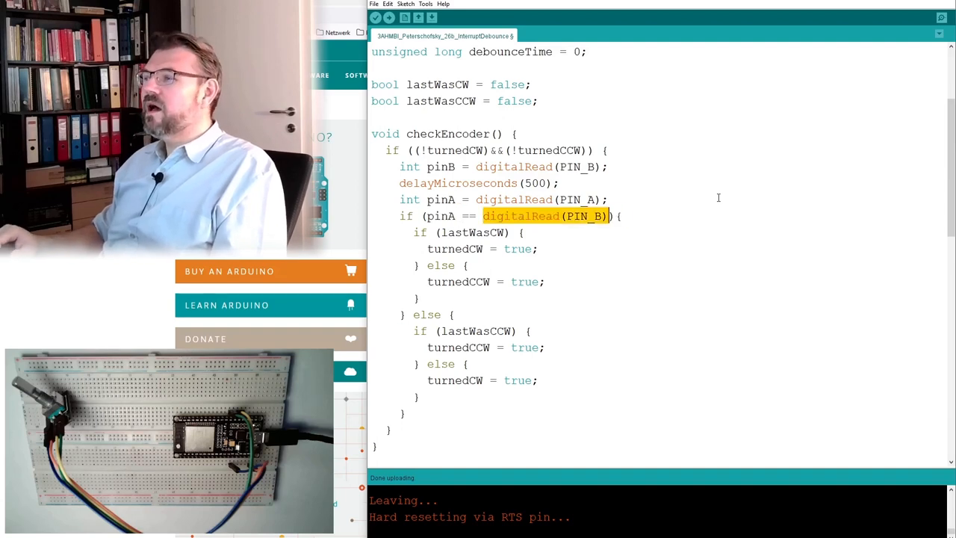
text(pinA == pin){)
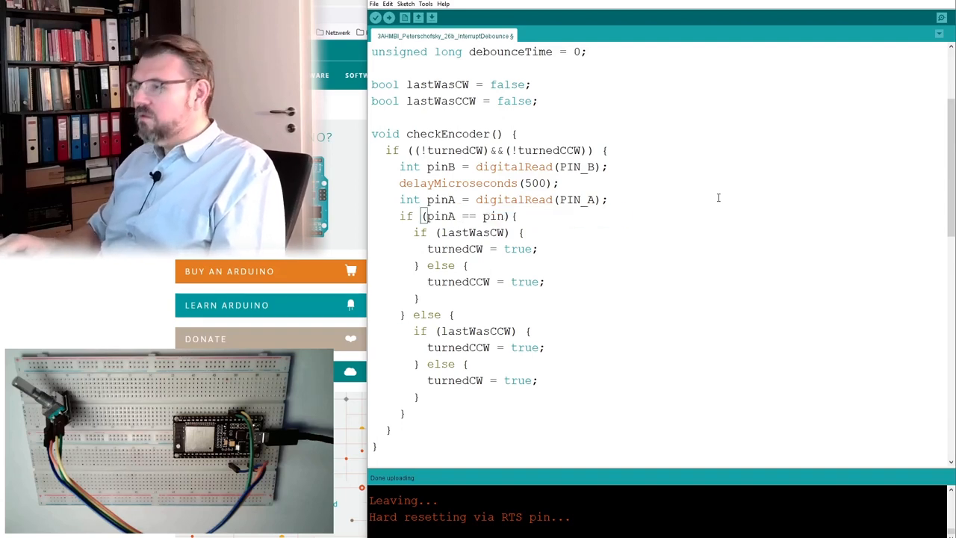
text(B)
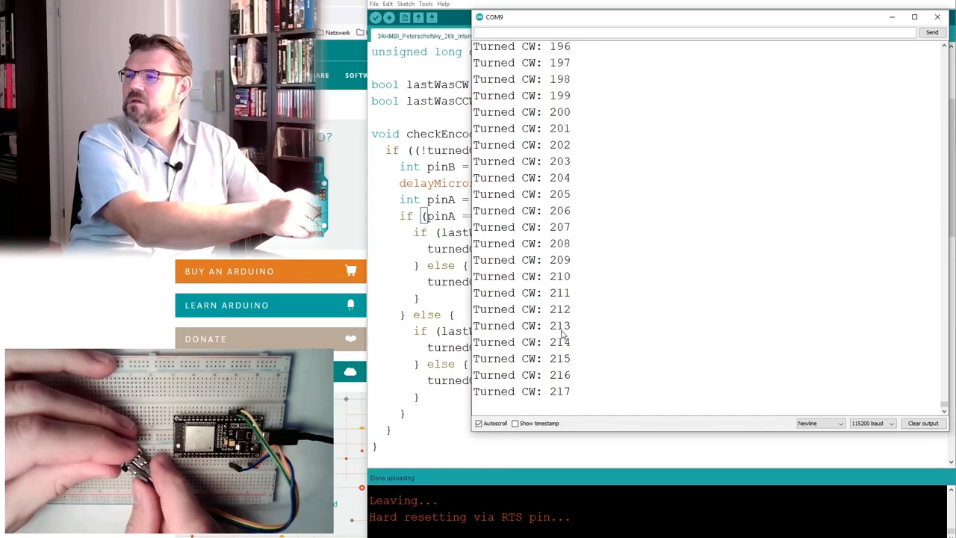
Step: Leave the serial output showing only clockwise counts and return to the checkEncoder code
click(936, 16)
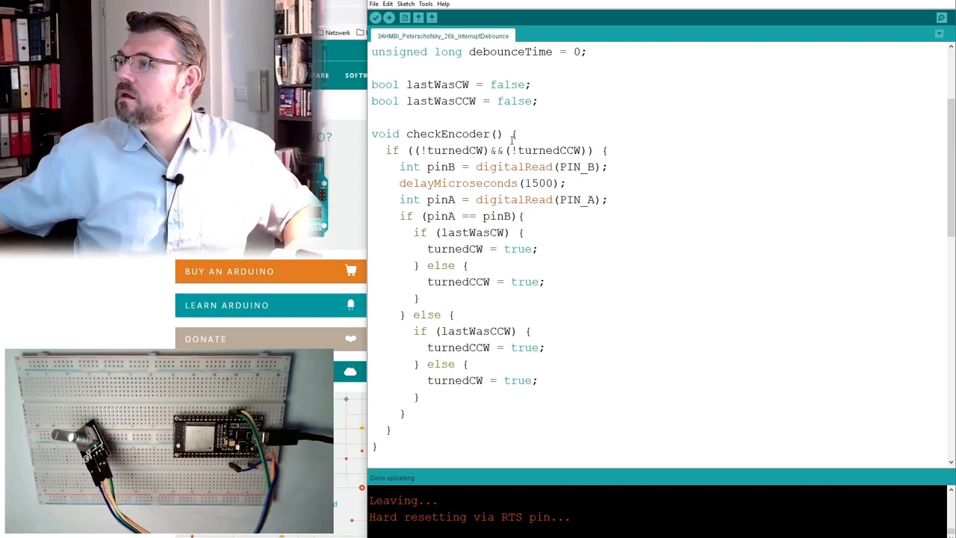
Step: Remove digitalPinToInterrupt() so attachInterrupt targets PIN_A directly
scroll(up, 3)
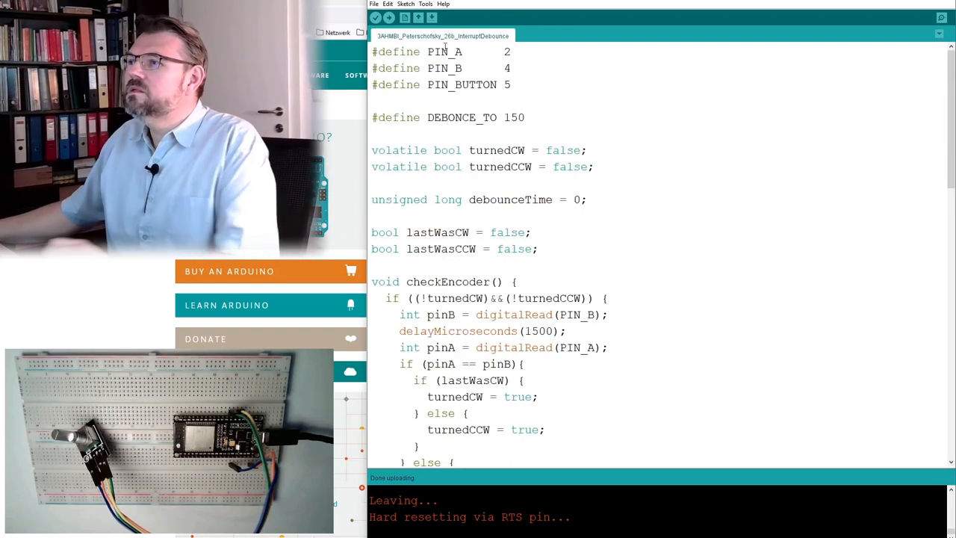
double_click(445, 69)
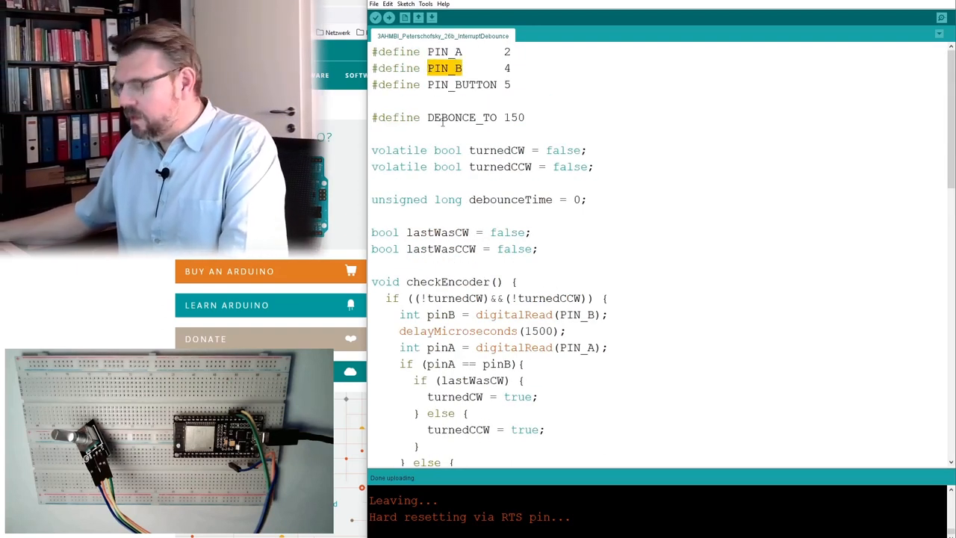
scroll(down, 3)
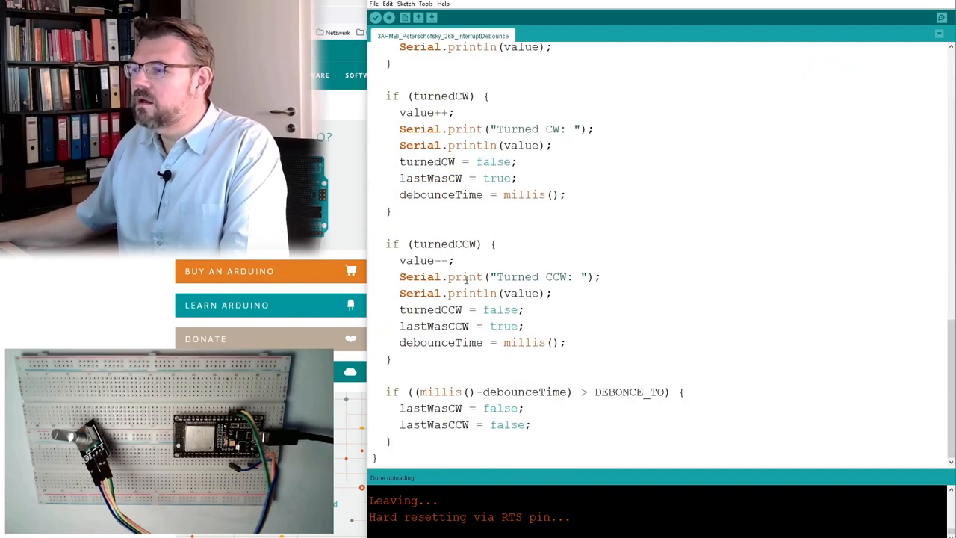
scroll(up, 3)
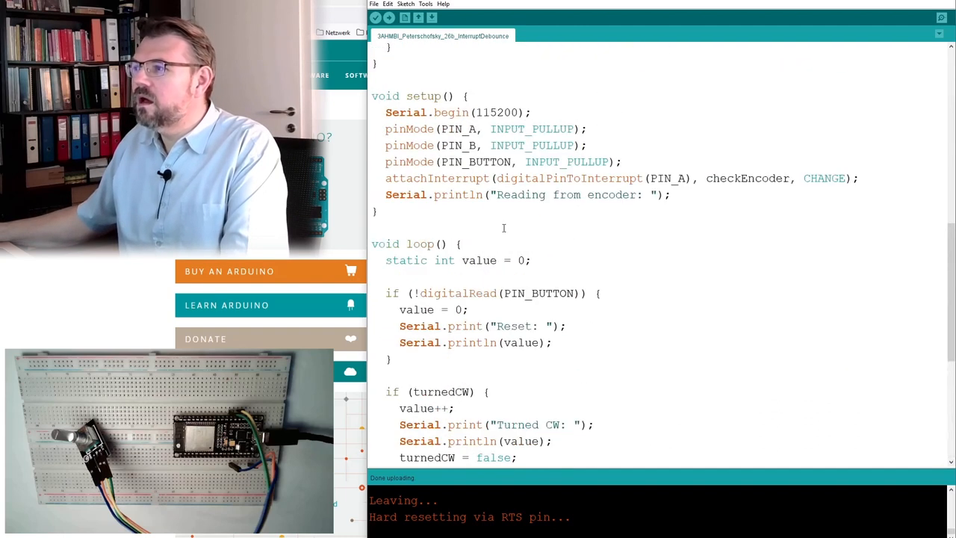
double_click(538, 178)
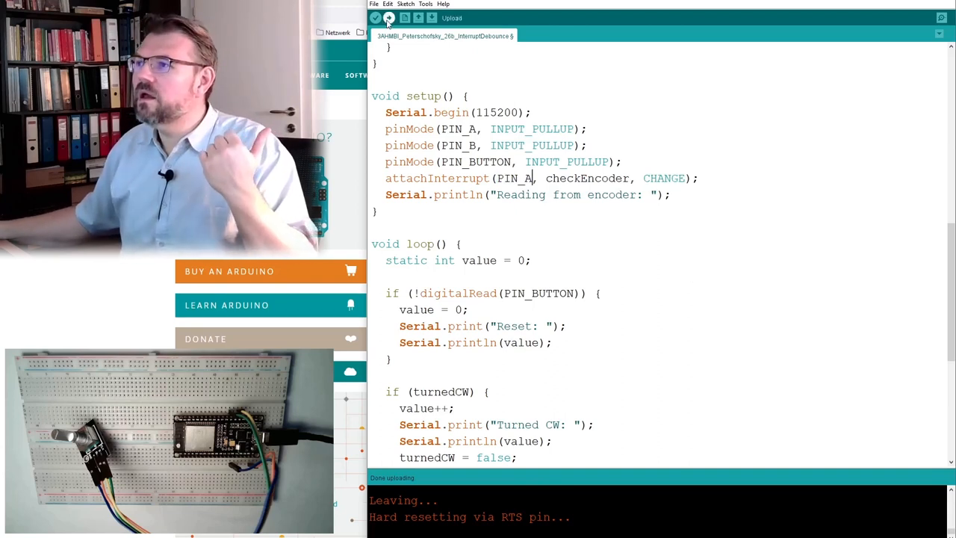
Step: Upload the PIN_A interrupt sketch to the ESP32 and check the clockwise counts reaching 70
click(376, 18)
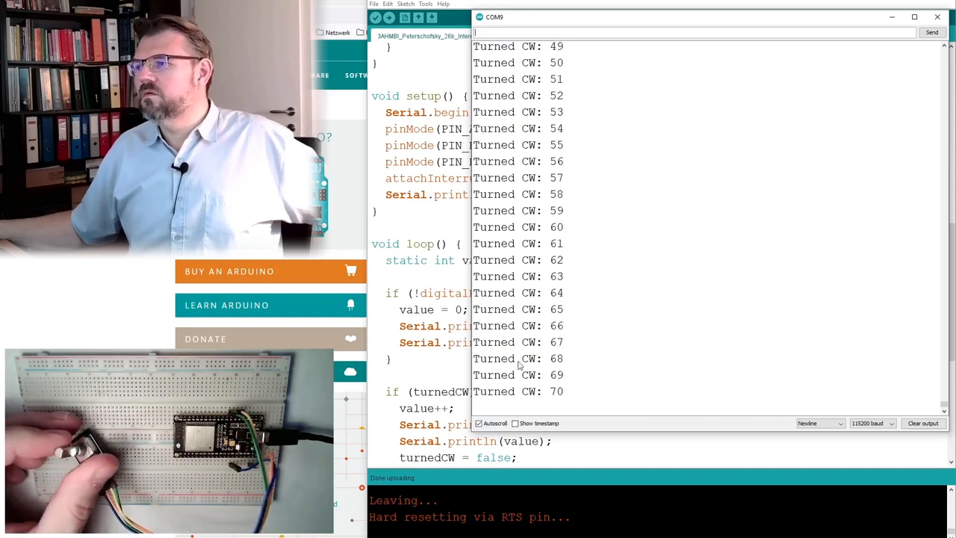
click(937, 17)
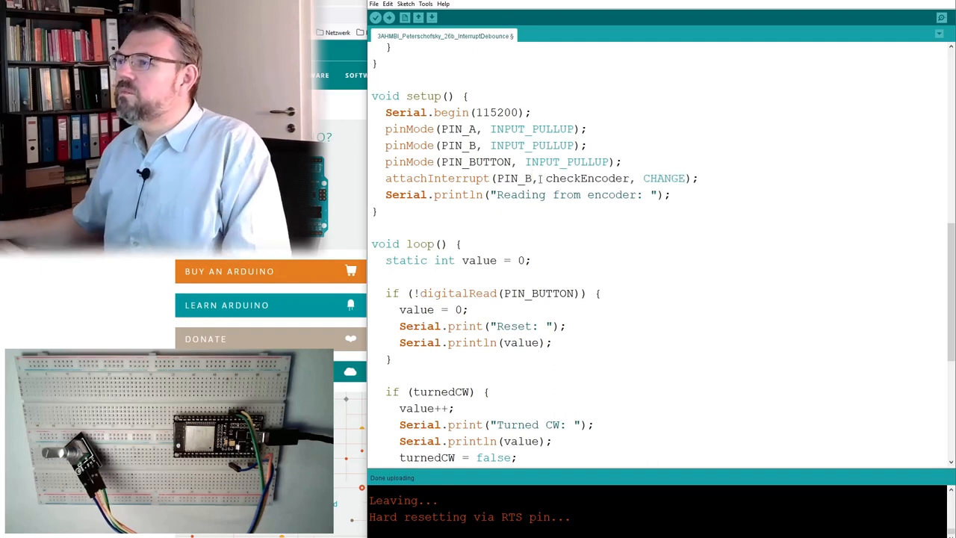
Step: Upload the sketch with the interrupt attached to PIN_B and watch clockwise counts reach 40
click(376, 18)
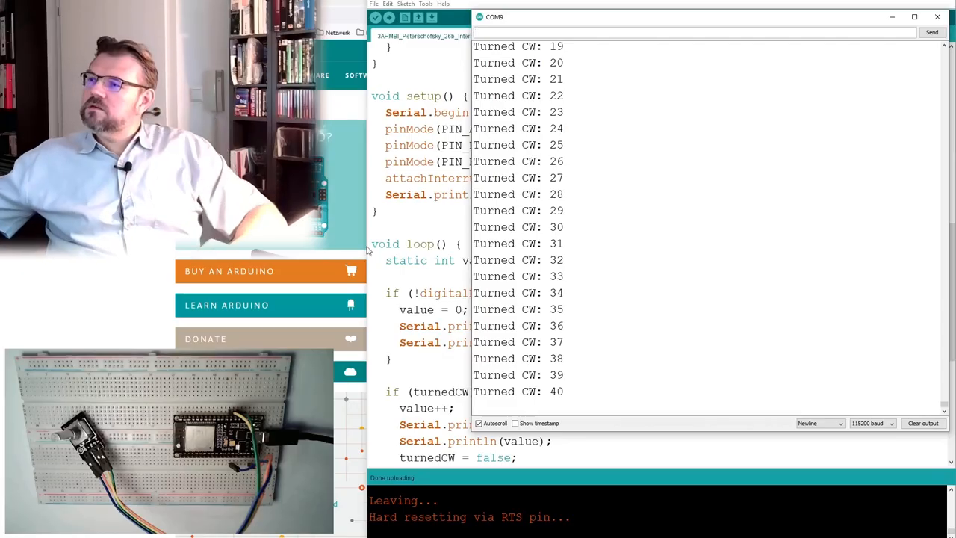
Step: Review checkEncoder, then confirm counter-clockwise turns count down from 54 to 33
click(937, 16)
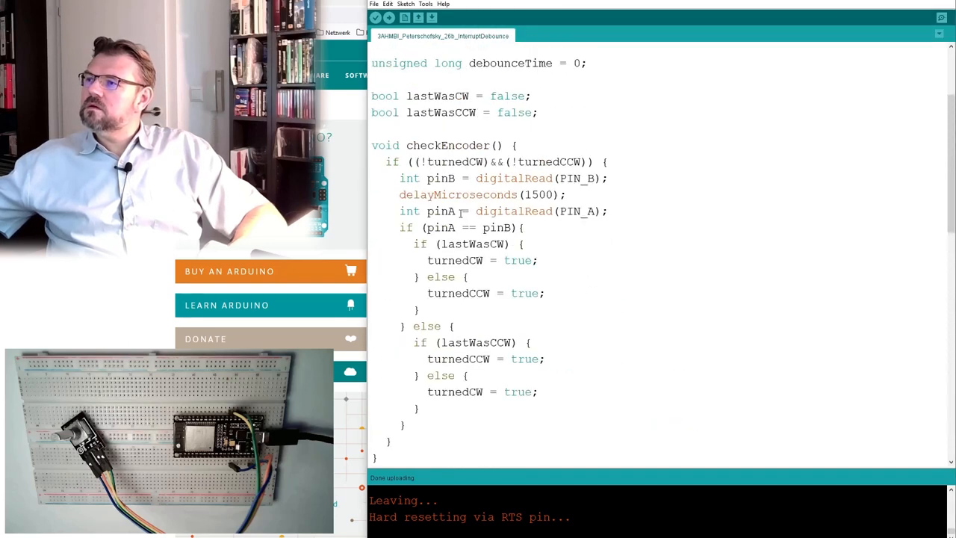
scroll(up, 3)
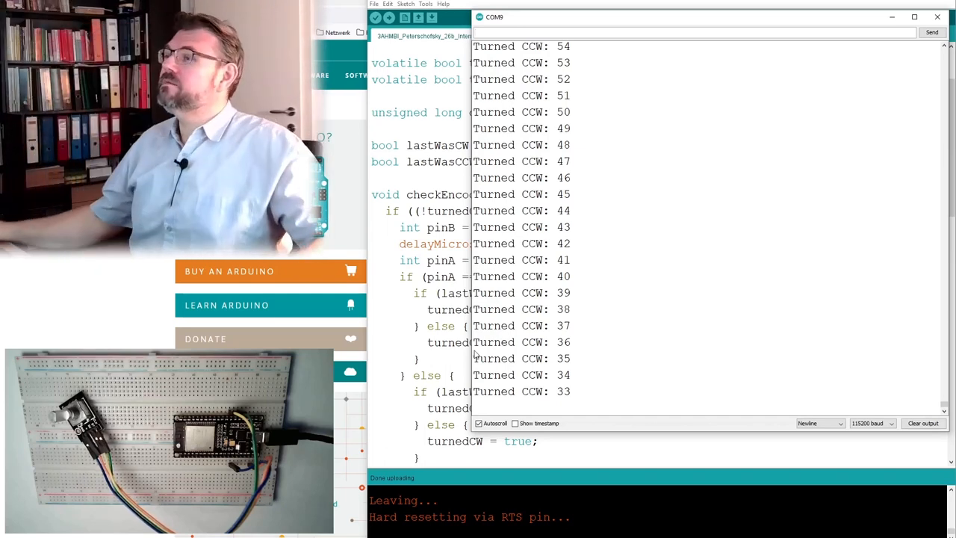
Step: Look through setup(), restart the serial output and watch counts rise to 10 then drop to -1
click(938, 16)
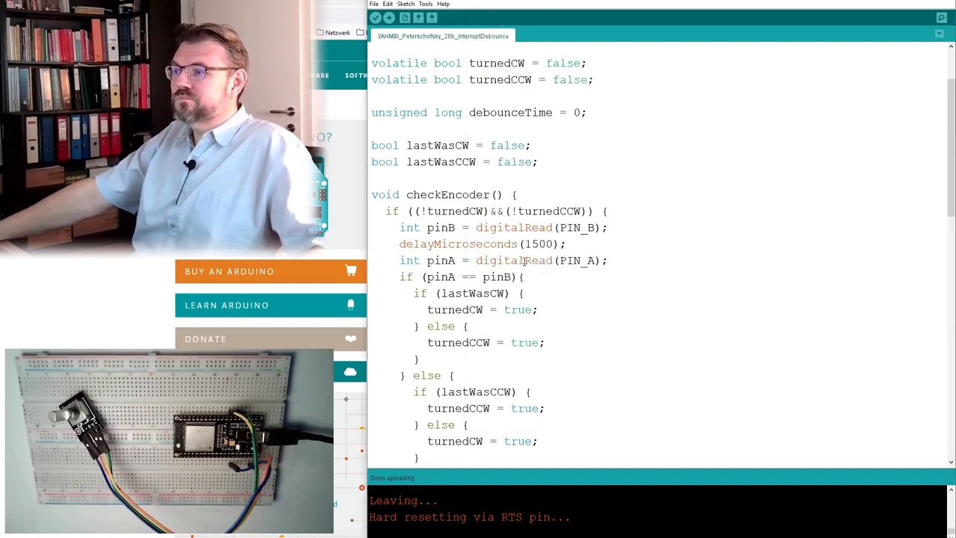
scroll(down, 3)
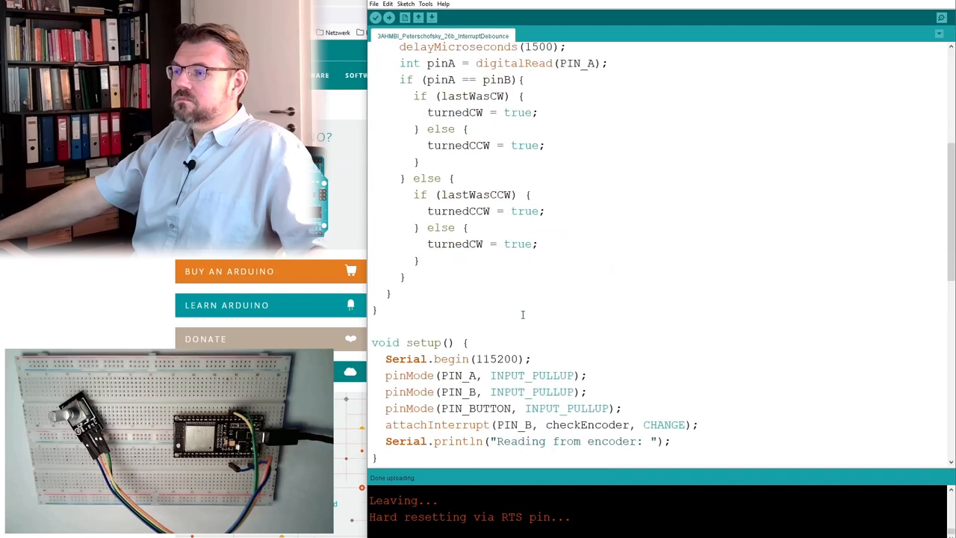
scroll(down, 3)
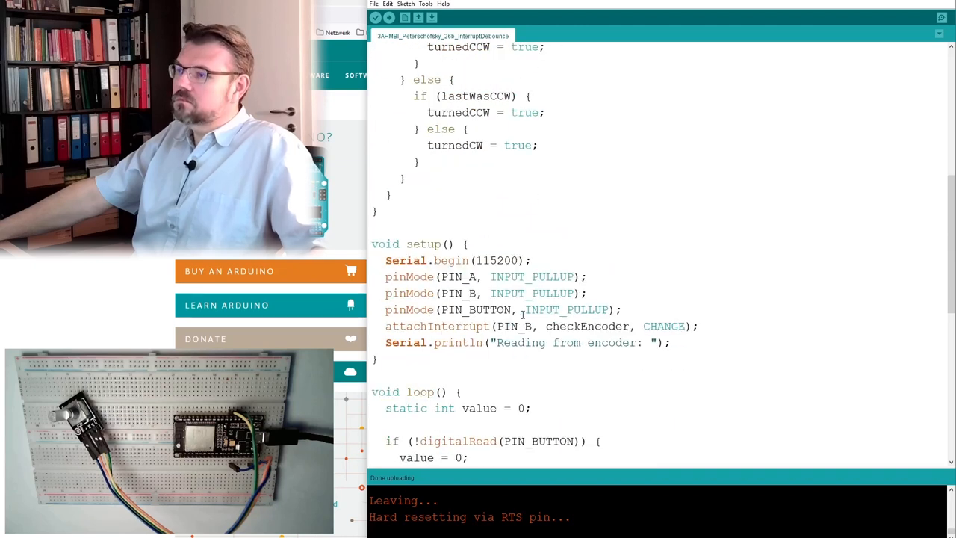
scroll(down, 3)
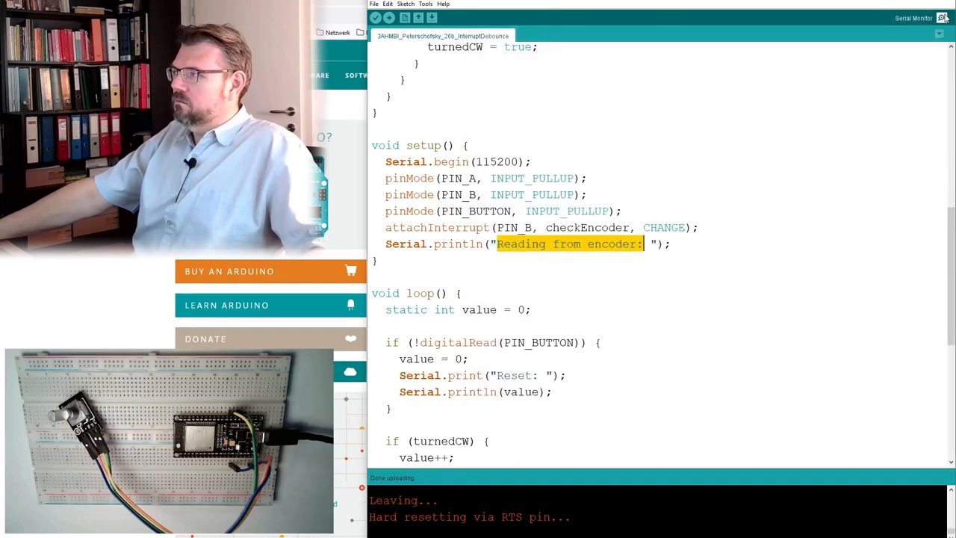
click(942, 18)
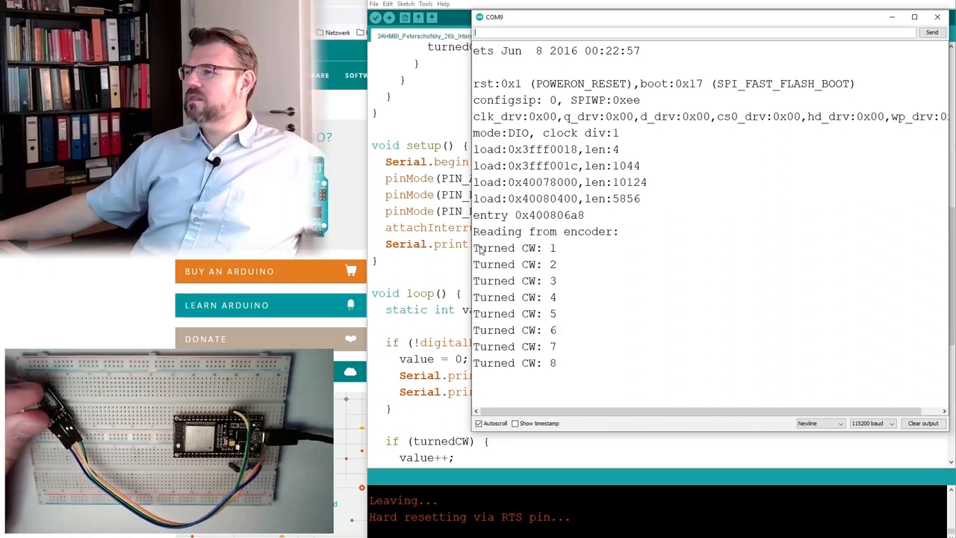
scroll(down, 3)
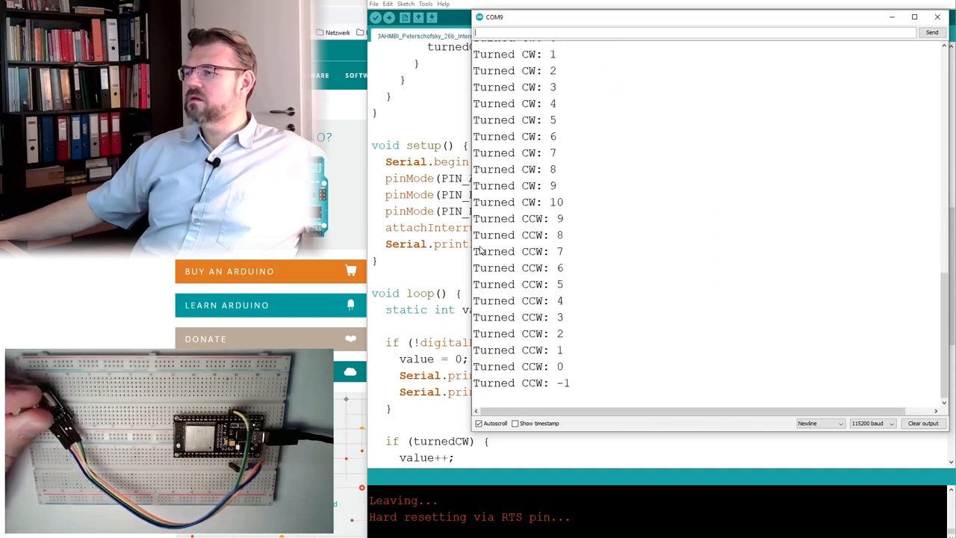
Step: Change checkEncoder so pinA reads PIN_B and upload, getting clockwise counts up to 121
click(936, 16)
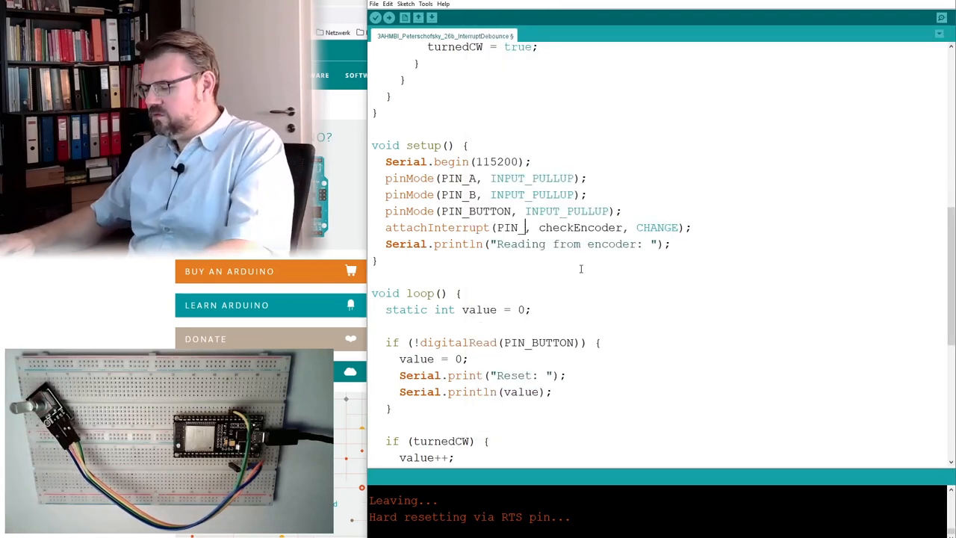
scroll(up, 3)
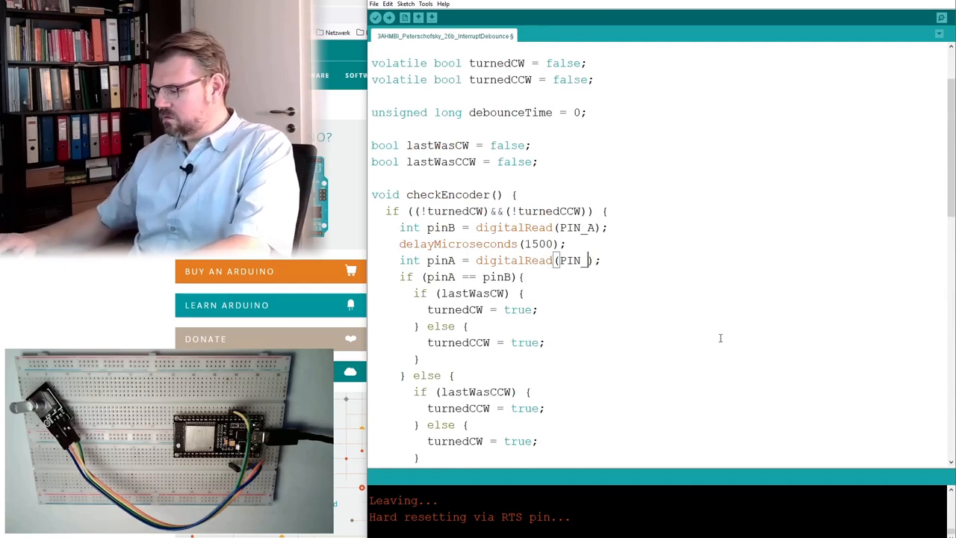
text(B)
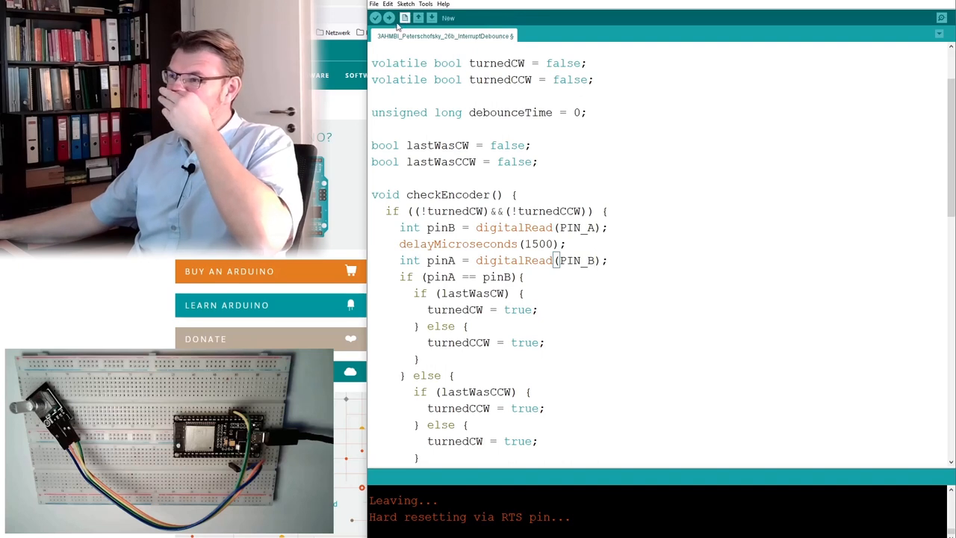
click(375, 18)
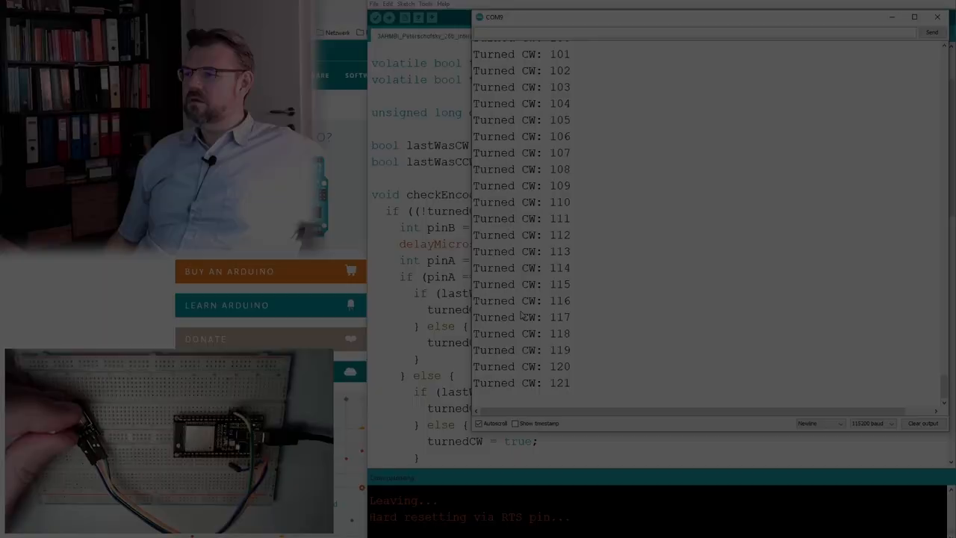
Step: Close the serial output after counts reach 163 and show the checkEncoder code again
click(937, 16)
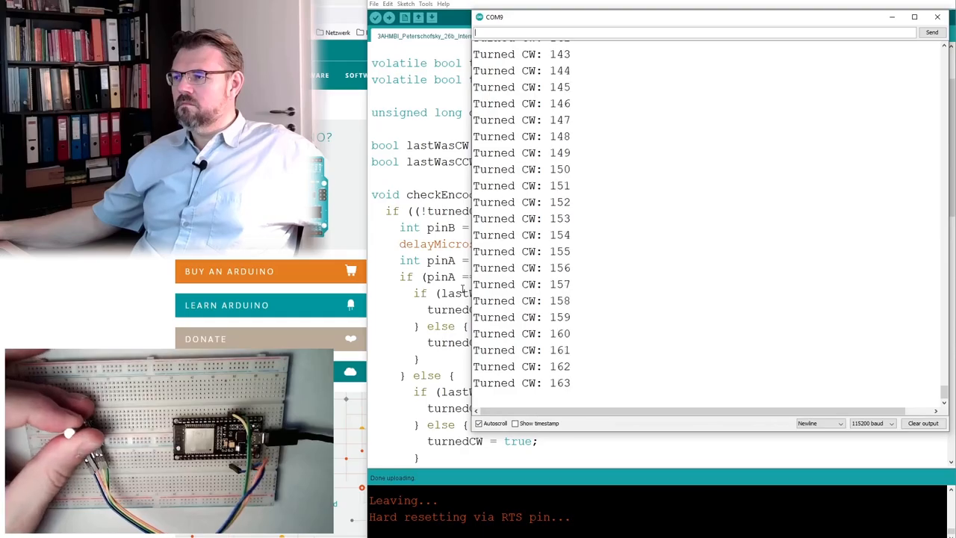
click(937, 17)
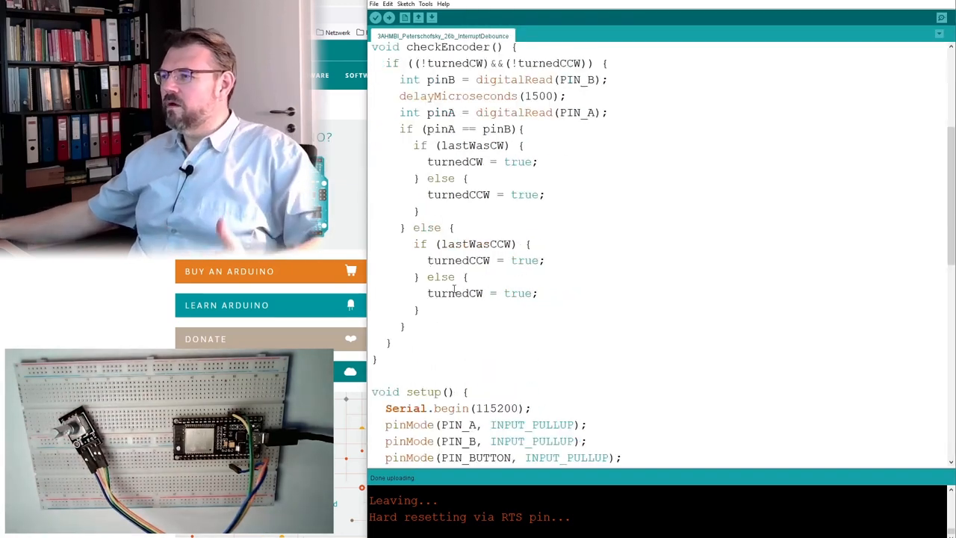
Step: Upload the PIN_A interrupt version and watch counts rise to 51 then fall to 32
scroll(down, 3)
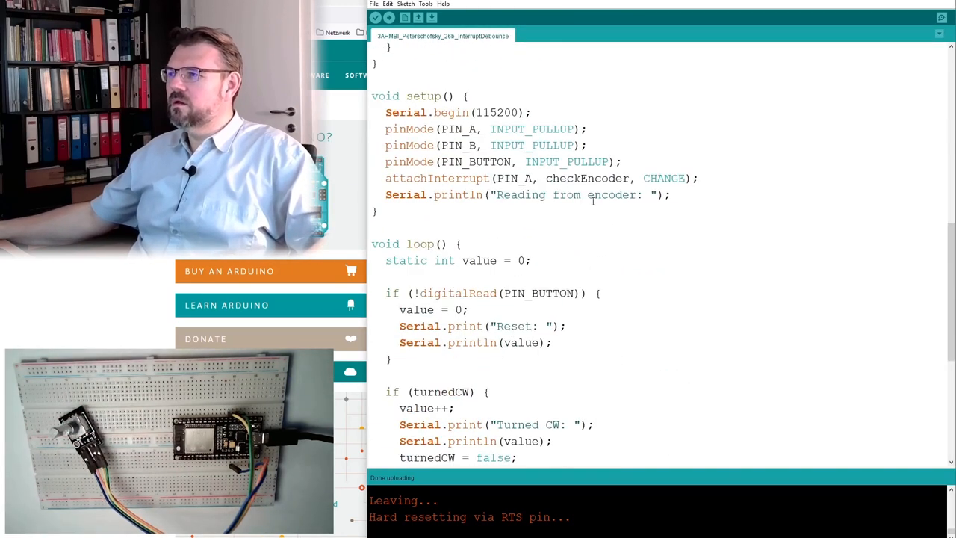
key(Backspace)
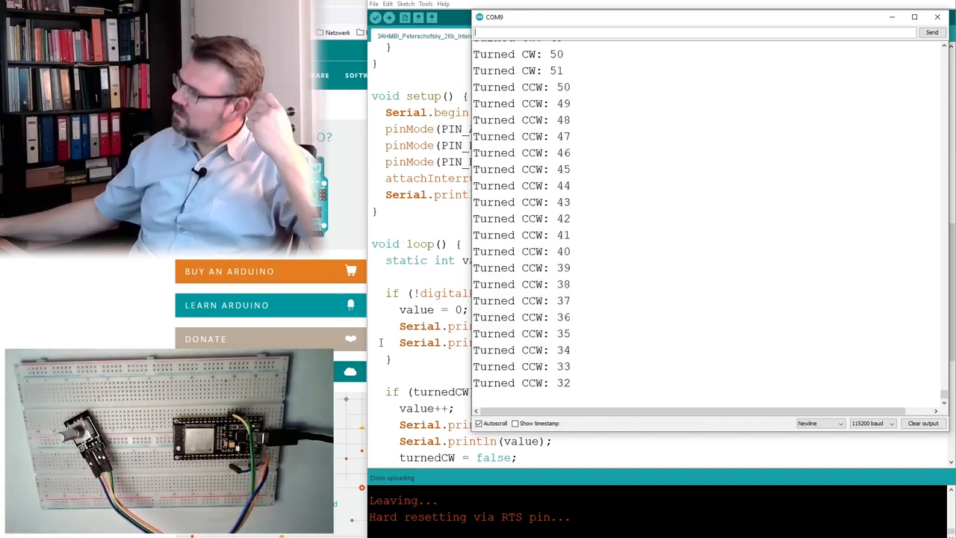
Step: In the Debounce sketch make pinA read PIN_B and upload it to the board
click(936, 16)
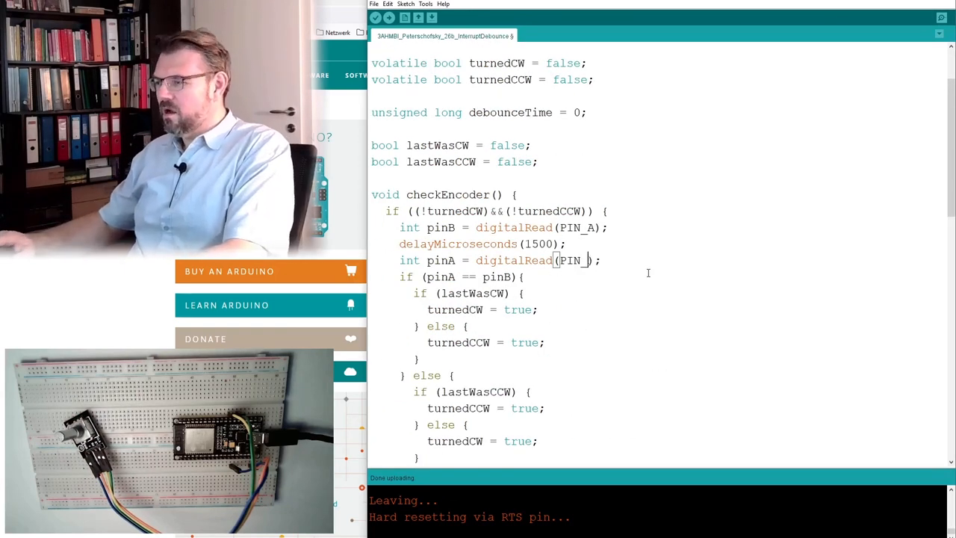
text(B)
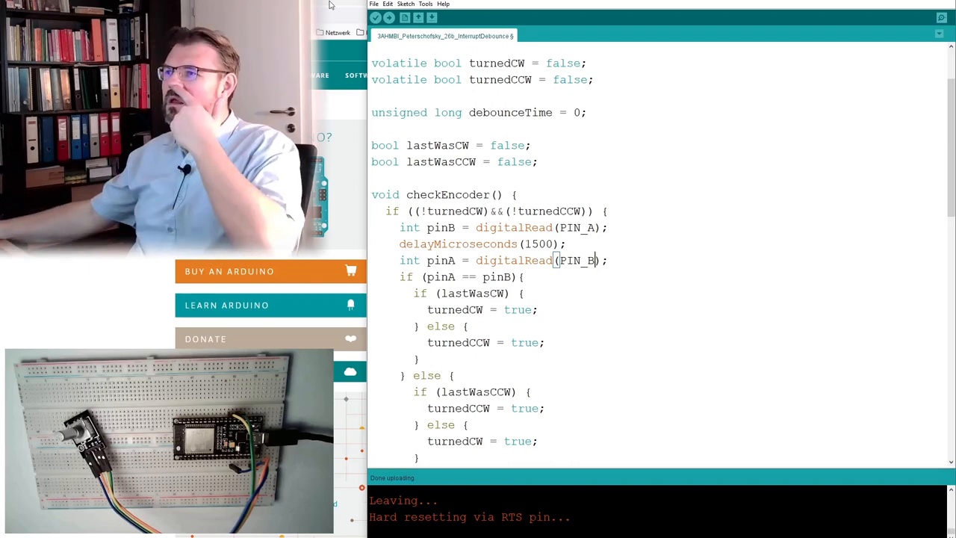
click(377, 18)
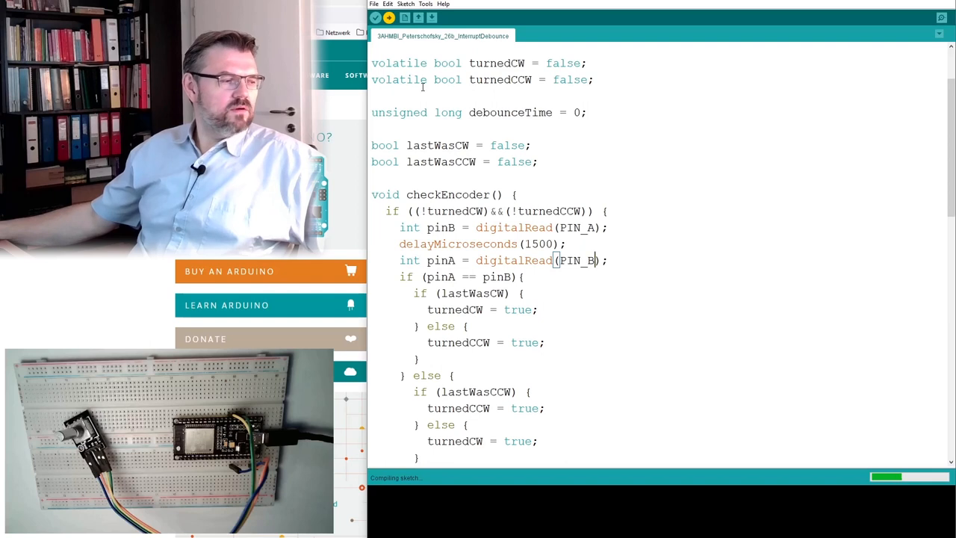
mouse_move(502, 359)
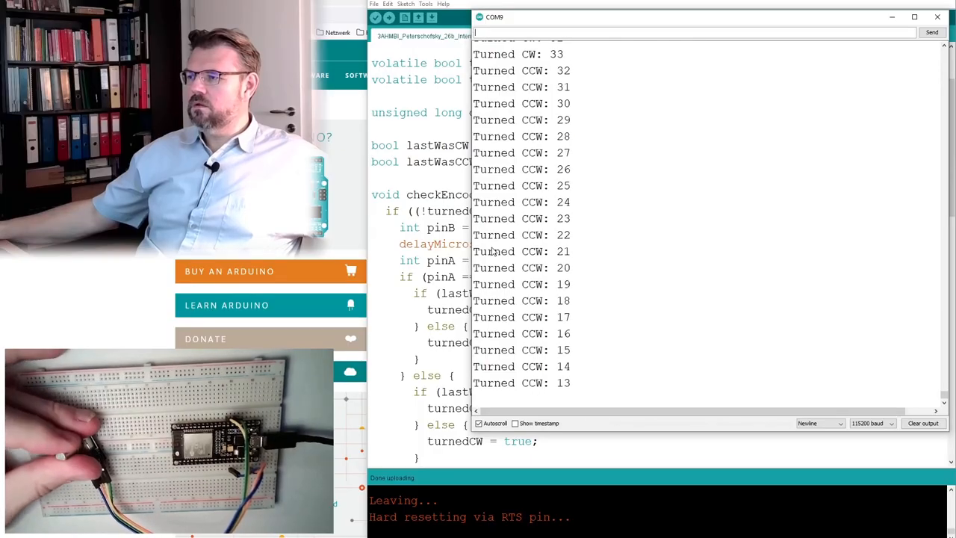
mouse_move(370, 224)
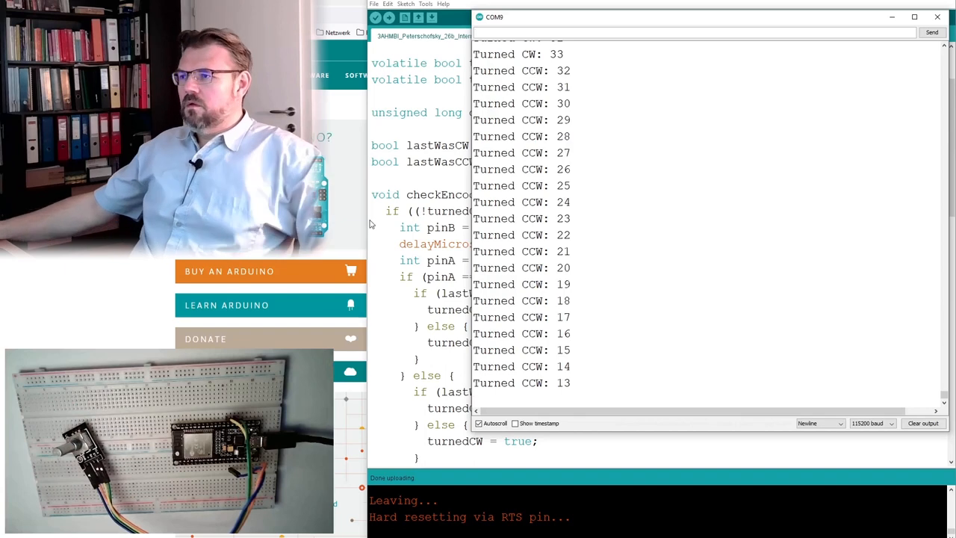
Step: Return from the serial output to the sketch code to edit checkEncoder
click(936, 16)
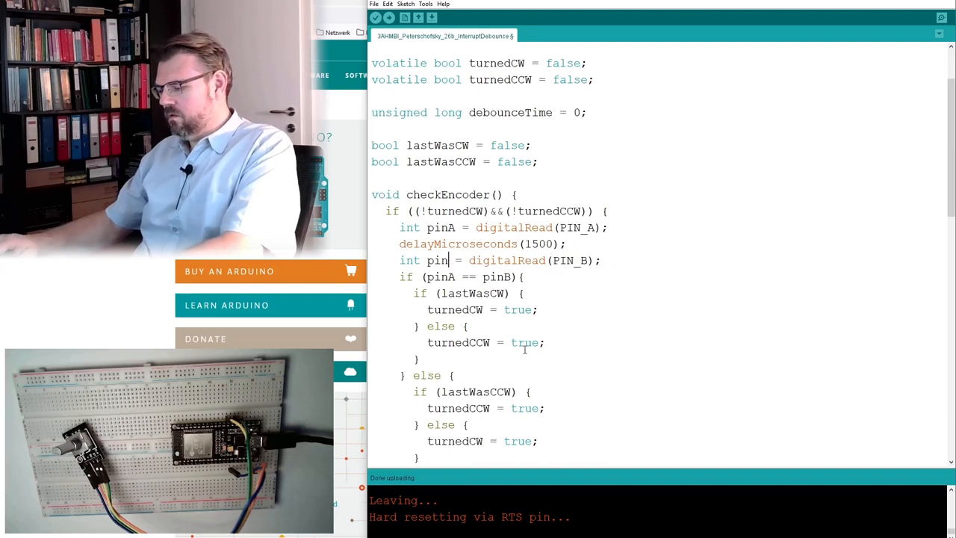
Step: Upload the sketch with pinA/pinB reads and bring the COM8 serial monitor back to the front
click(389, 18)
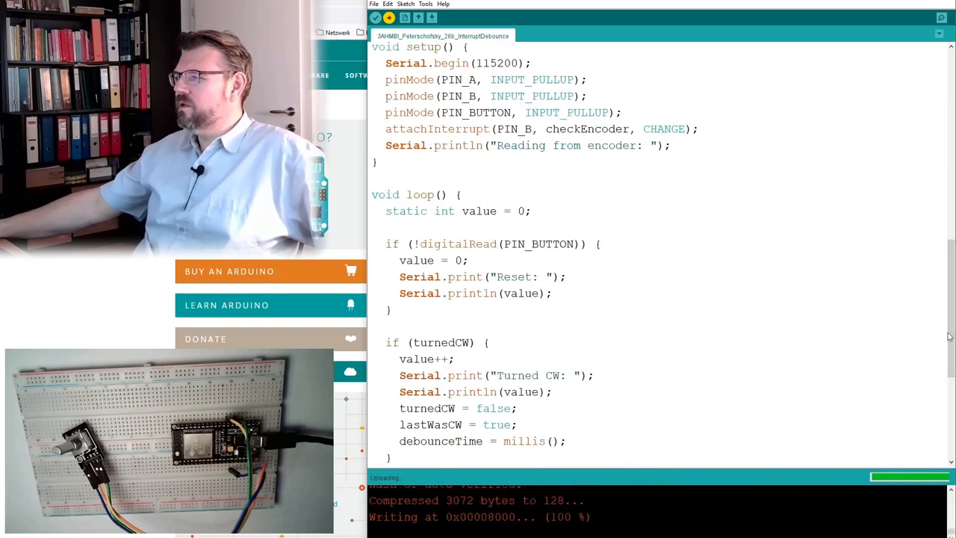
scroll(up, 3)
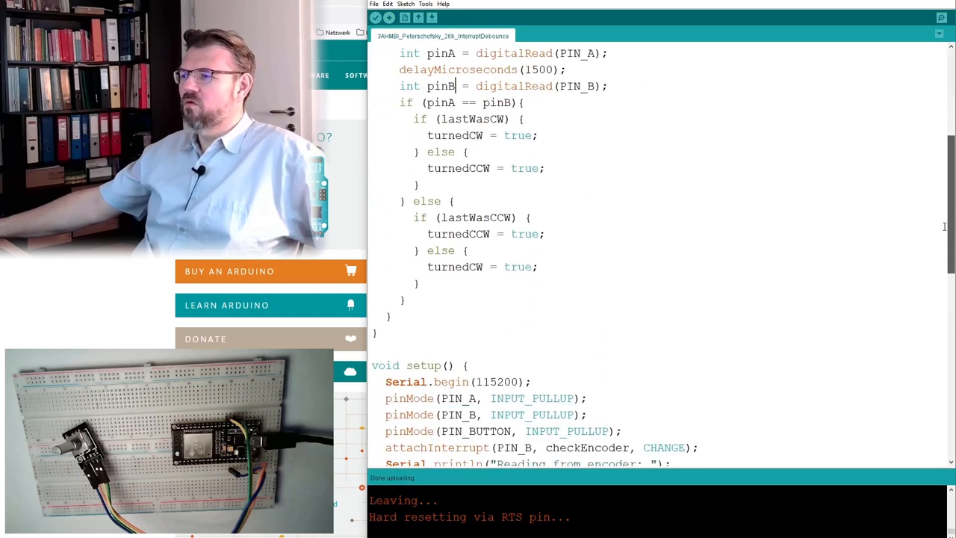
scroll(down, 3)
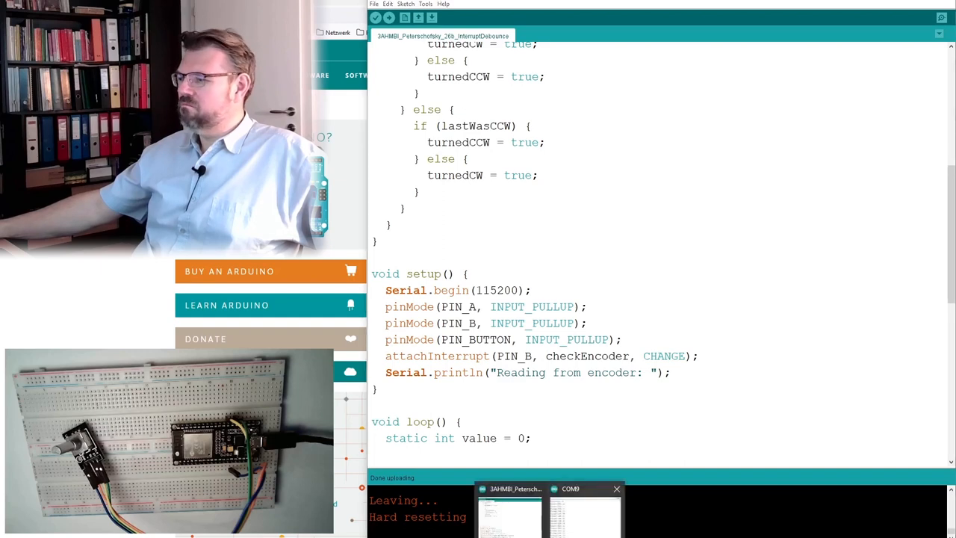
click(584, 488)
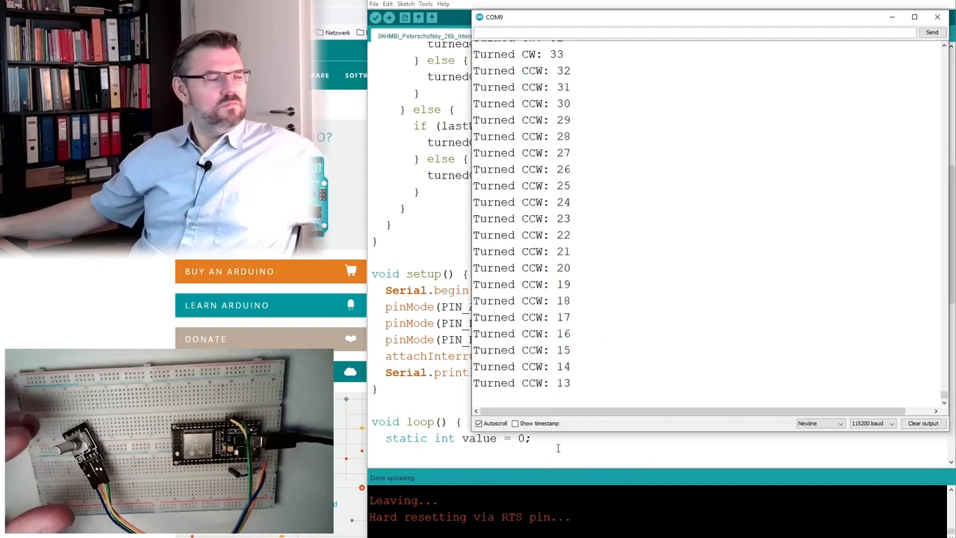